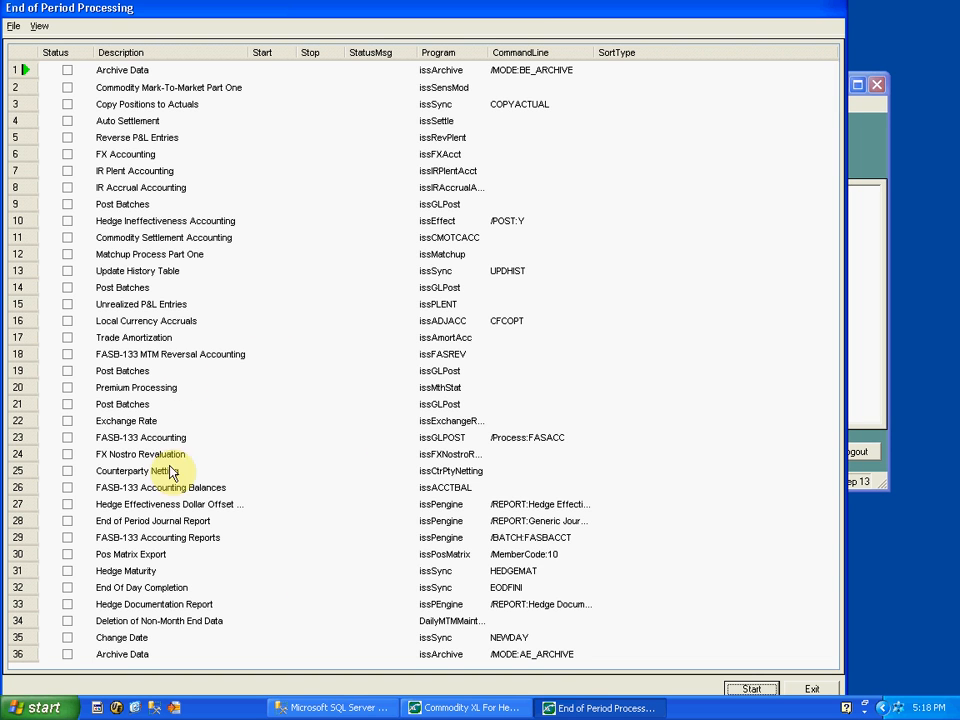
{"action": "mouse_move", "coordinate": [202, 320]}
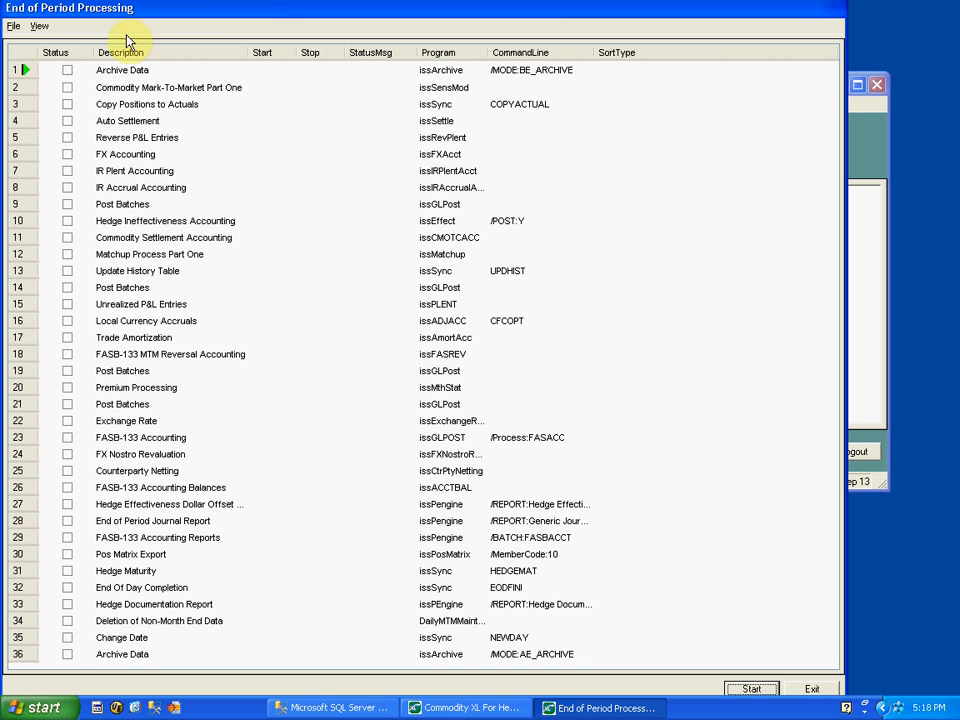
{"action": "mouse_move", "coordinate": [570, 70]}
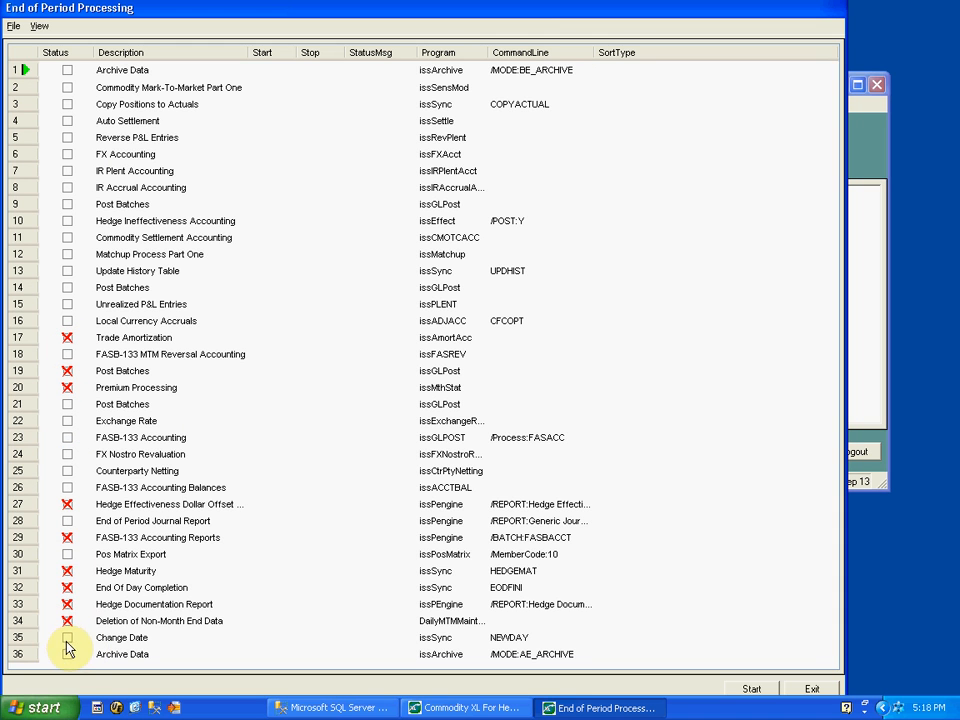
{"action": "mouse_move", "coordinate": [50, 278]}
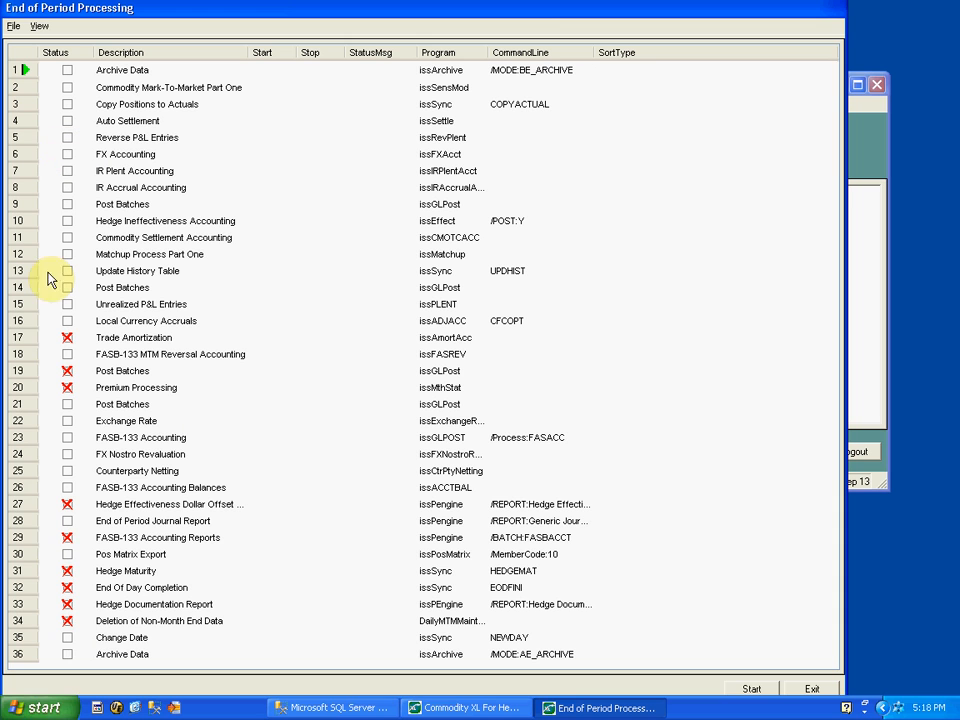
{"action": "mouse_move", "coordinate": [75, 653]}
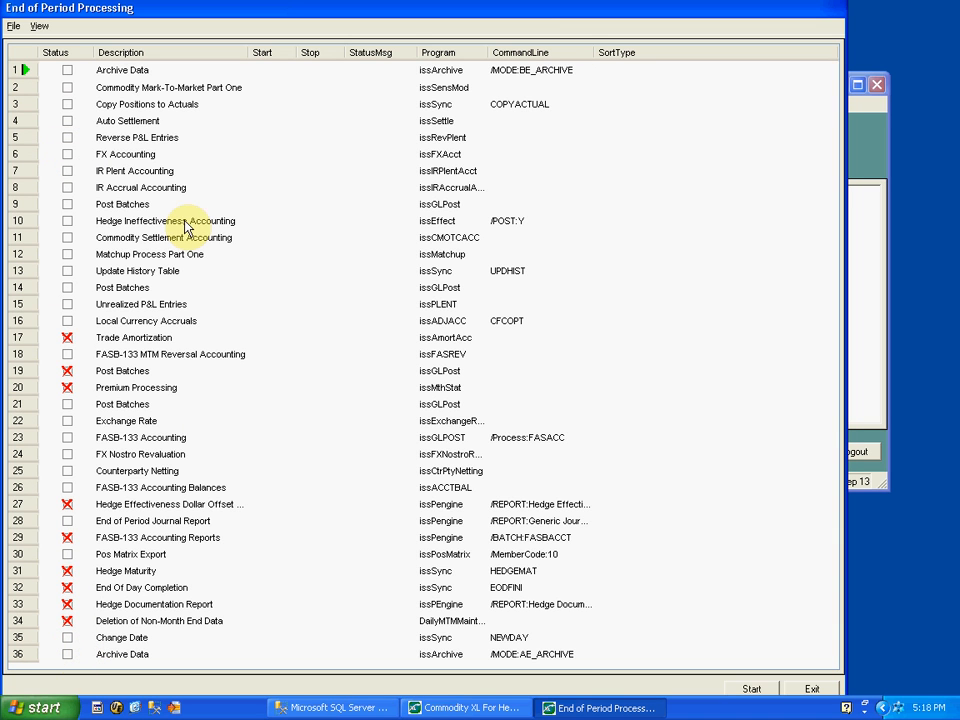
{"action": "mouse_move", "coordinate": [215, 333]}
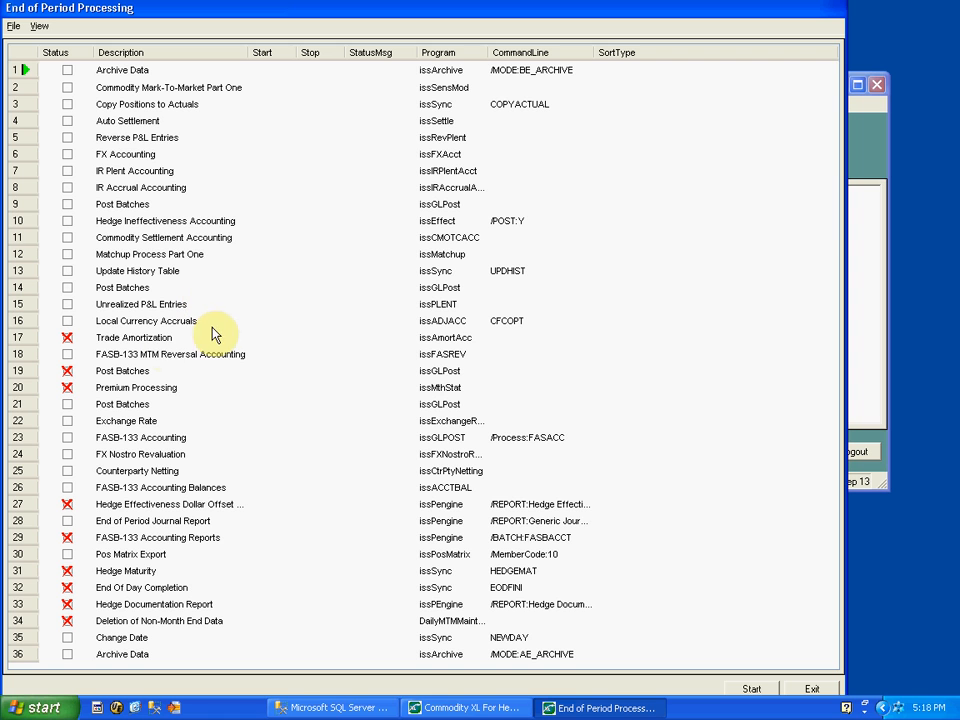
{"action": "mouse_move", "coordinate": [93, 120]}
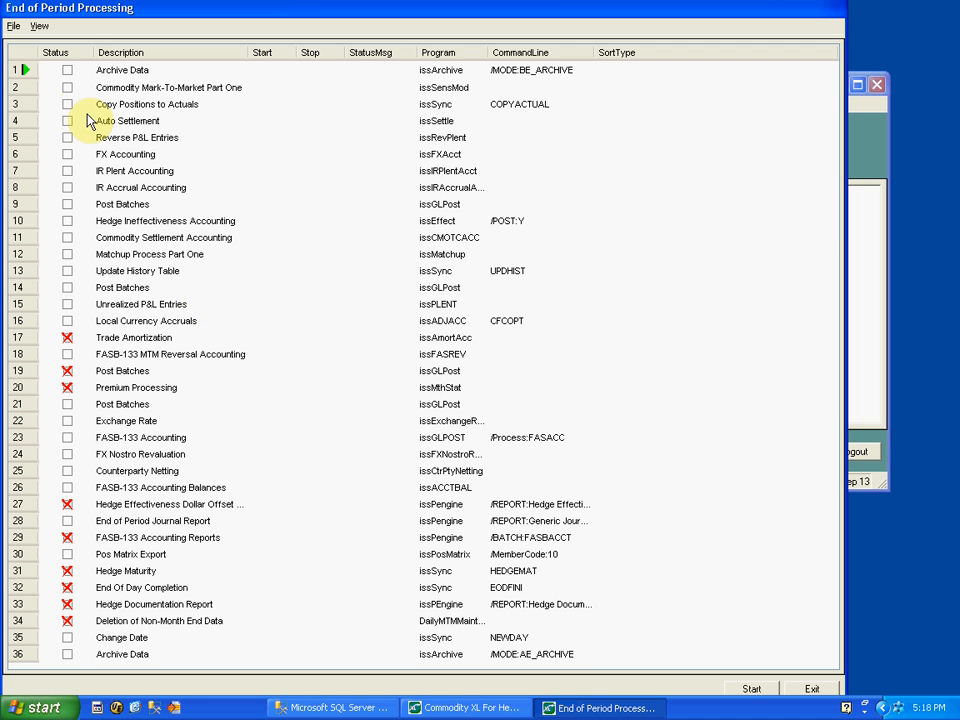
{"action": "mouse_move", "coordinate": [82, 234]}
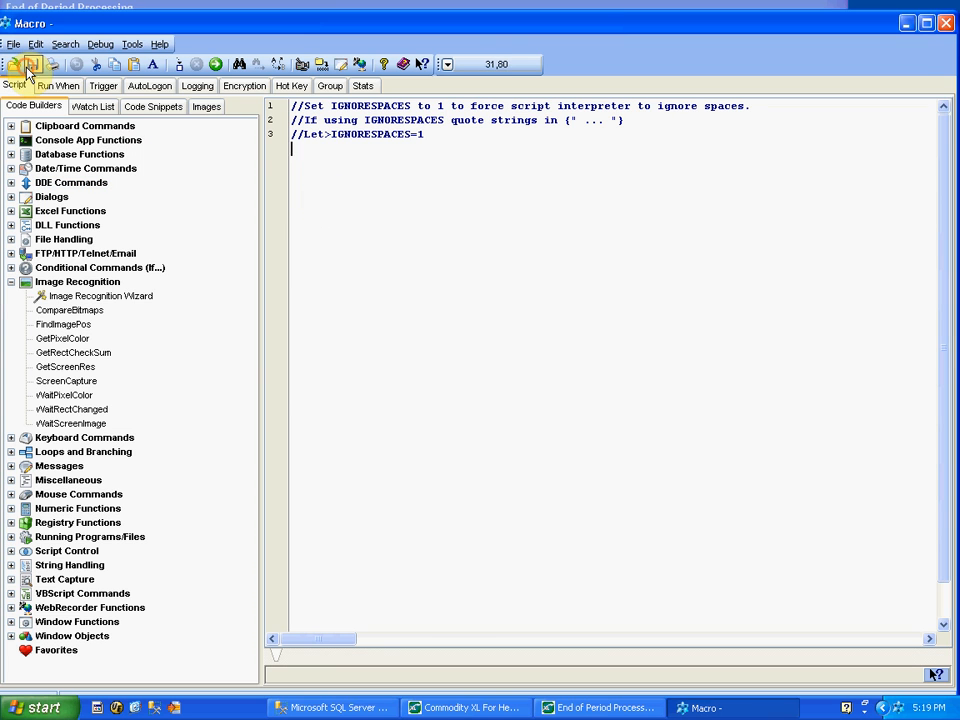
Create a new macro named 'Clicker' and collapse the Image Recognition builder group
{"action": "left_click", "coordinate": [29, 64]}
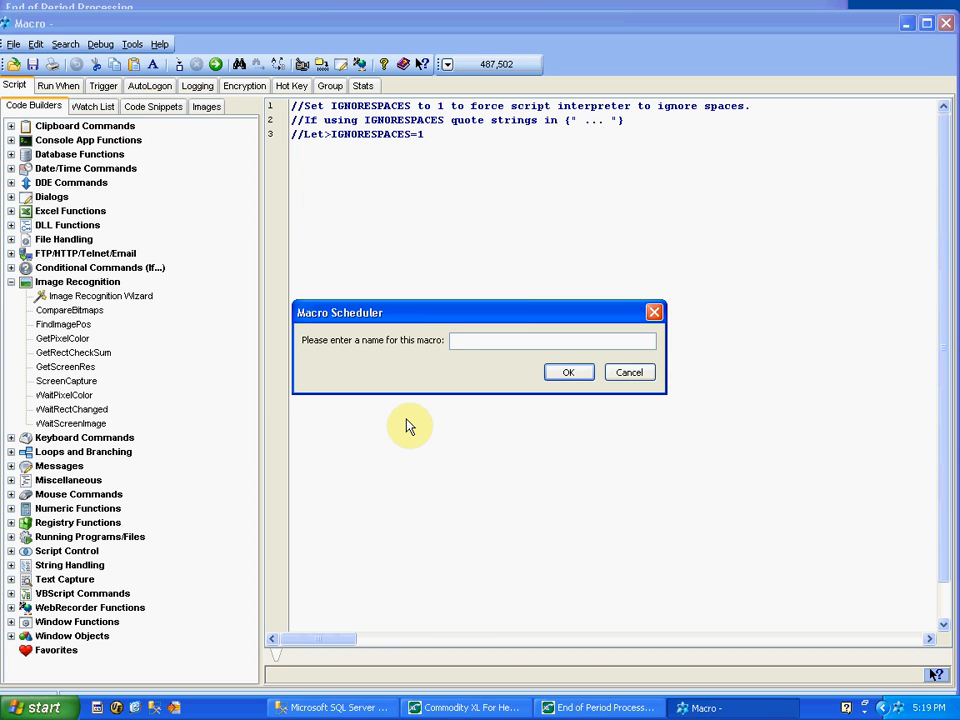
{"action": "type", "text": "Clicker"}
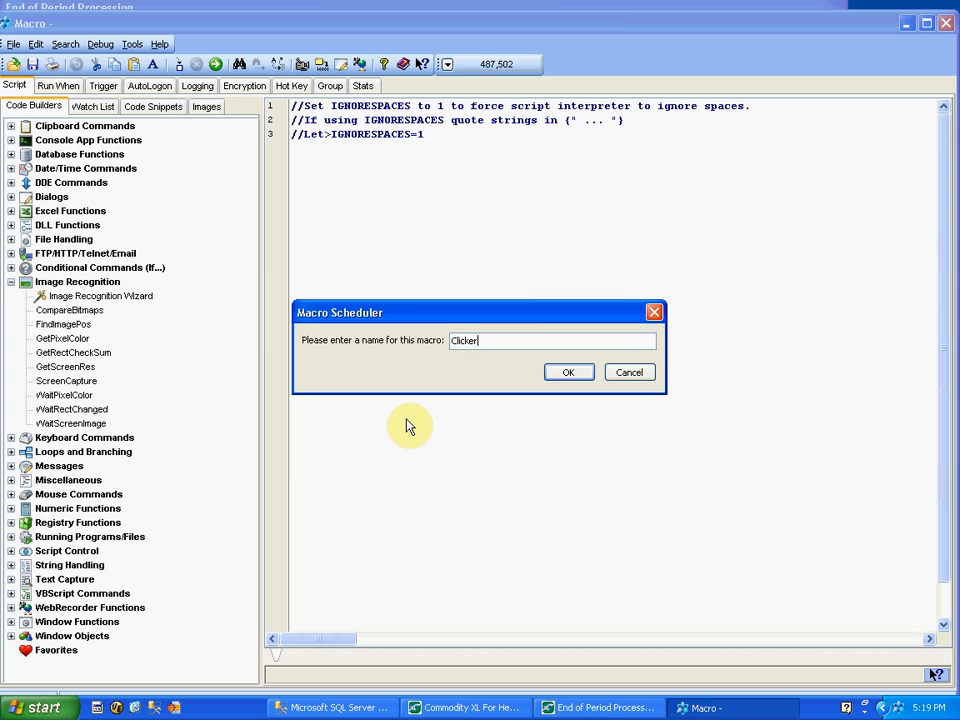
{"action": "left_click", "coordinate": [568, 372]}
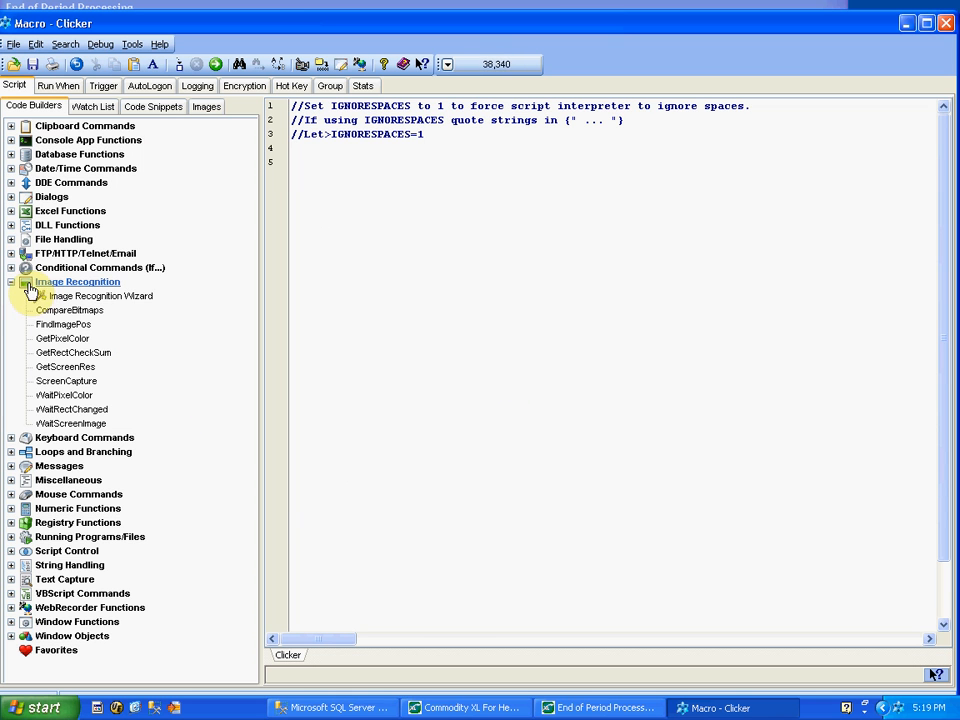
{"action": "left_click", "coordinate": [11, 281]}
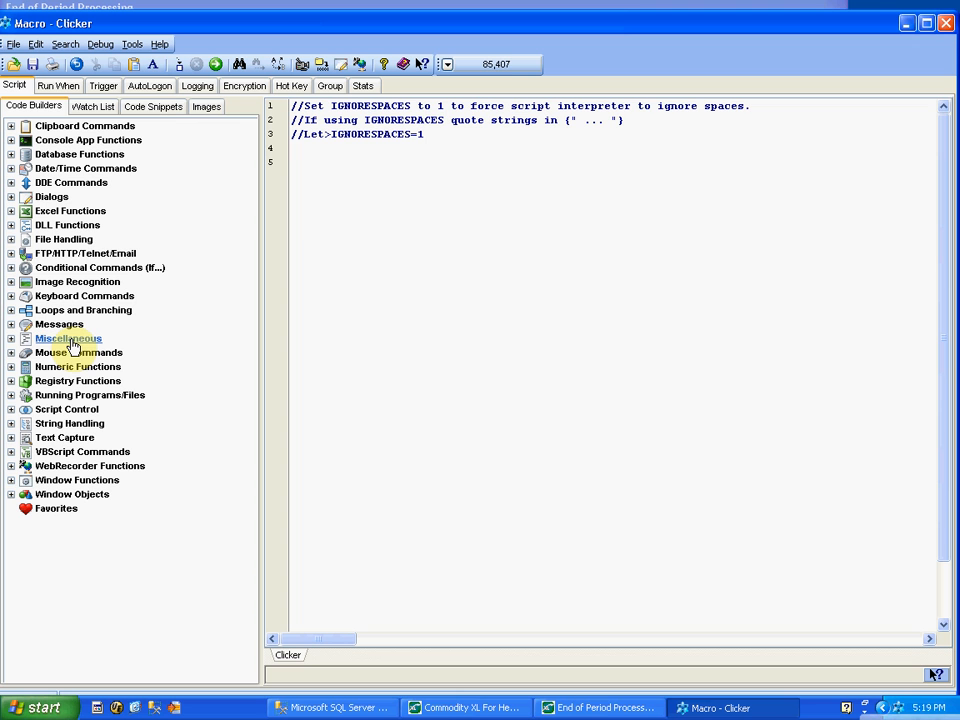
{"action": "mouse_move", "coordinate": [925, 27]}
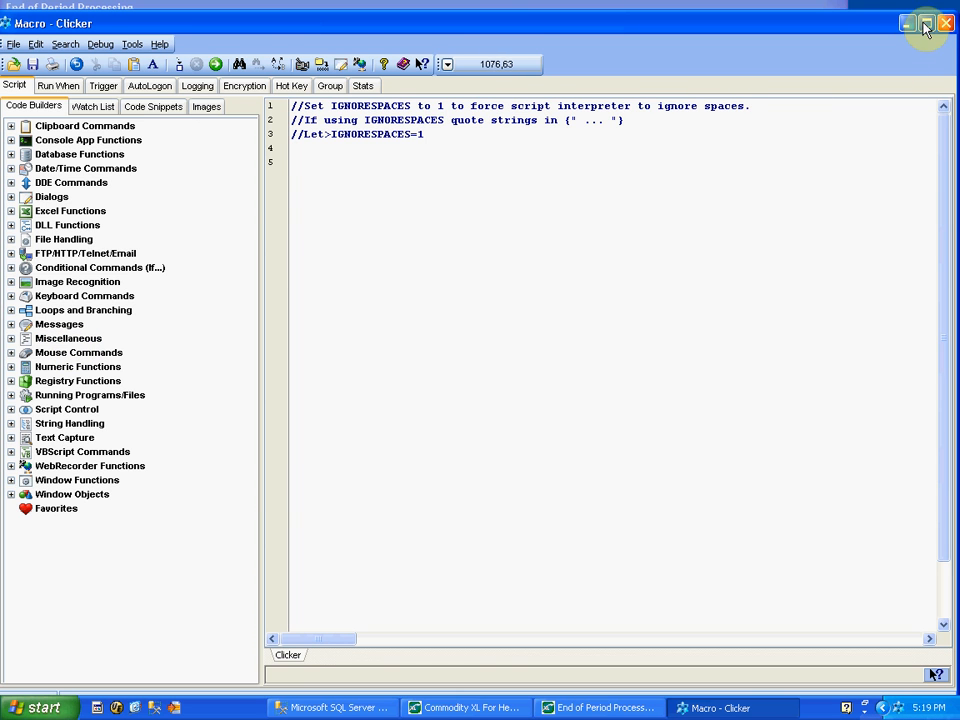
Restore the Macro window and add the comment '//Focus on the window I want to ineteract with' on line 5
{"action": "left_click", "coordinate": [925, 23]}
{"action": "type", "text": "//"}
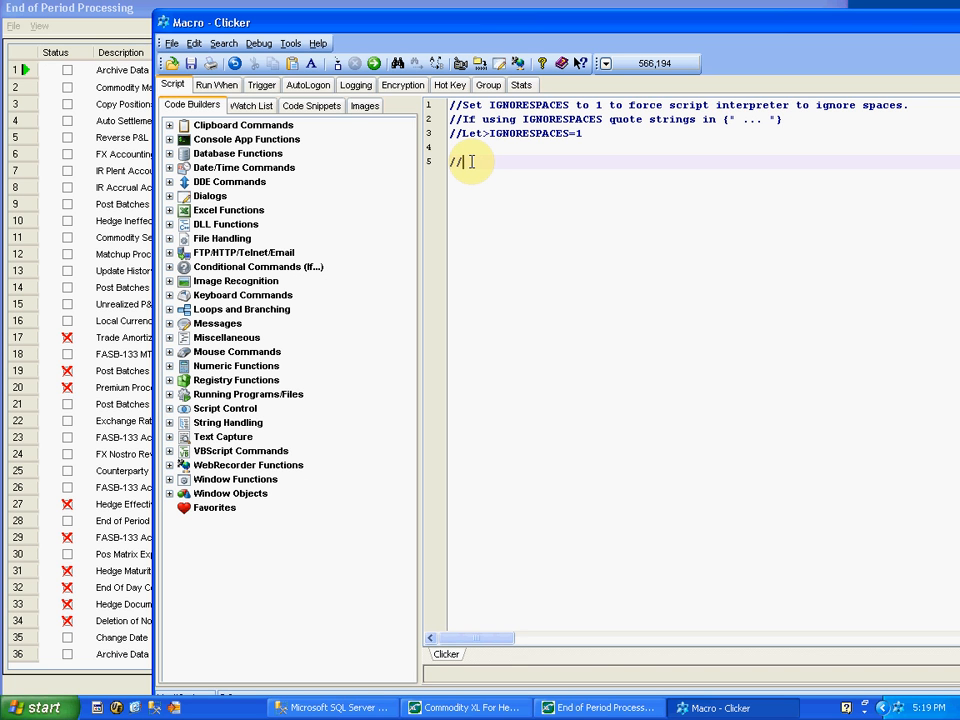
{"action": "type", "text": "Focus on"}
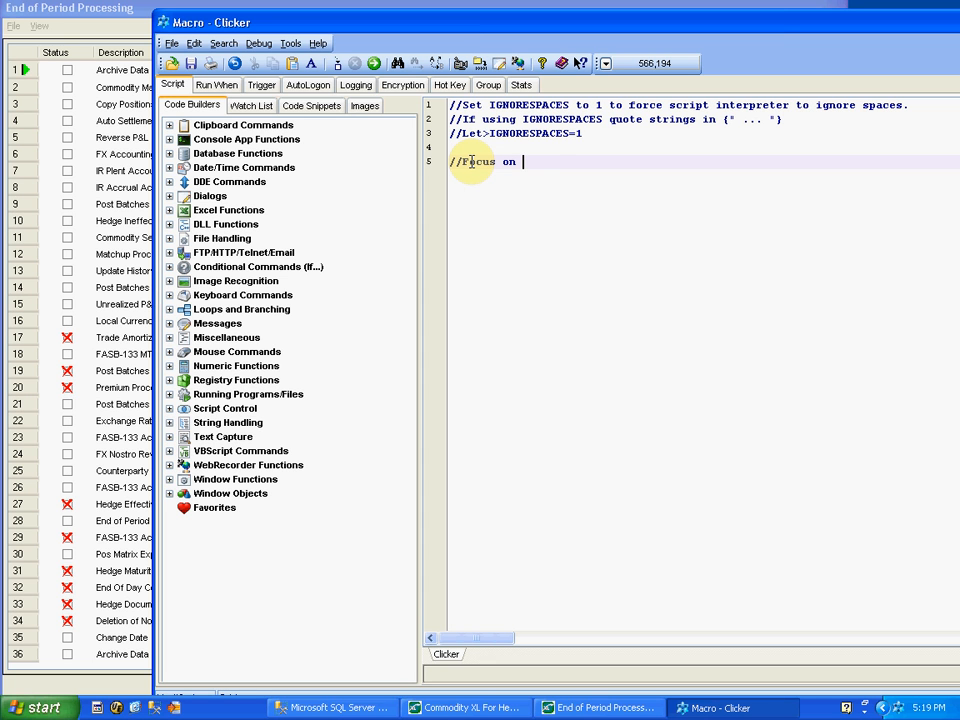
{"action": "type", "text": "the windo"}
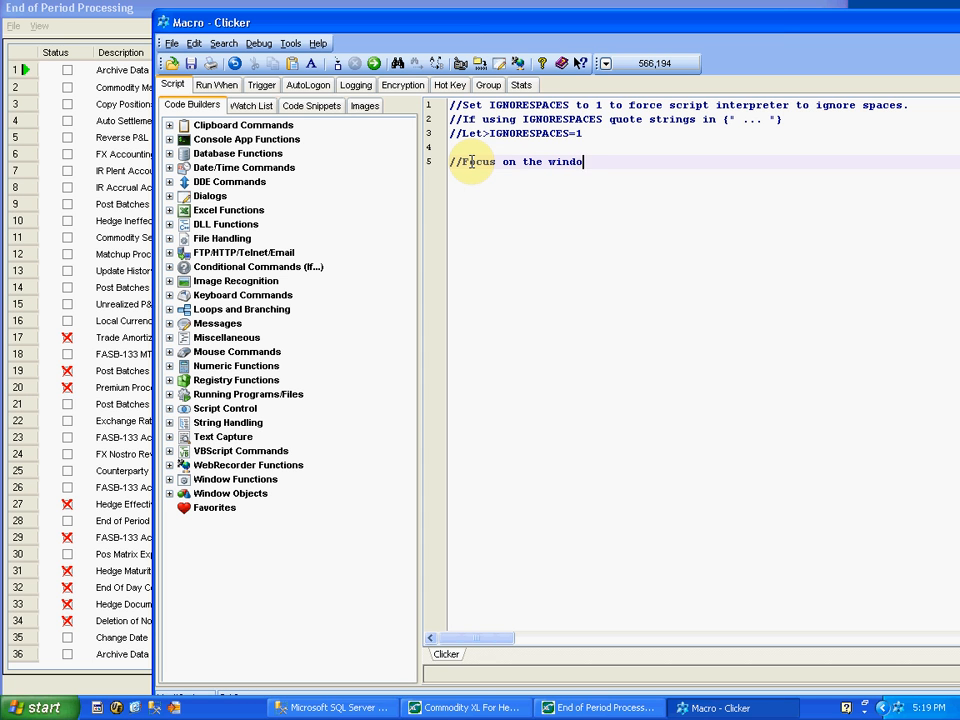
{"action": "type", "text": "I want to"}
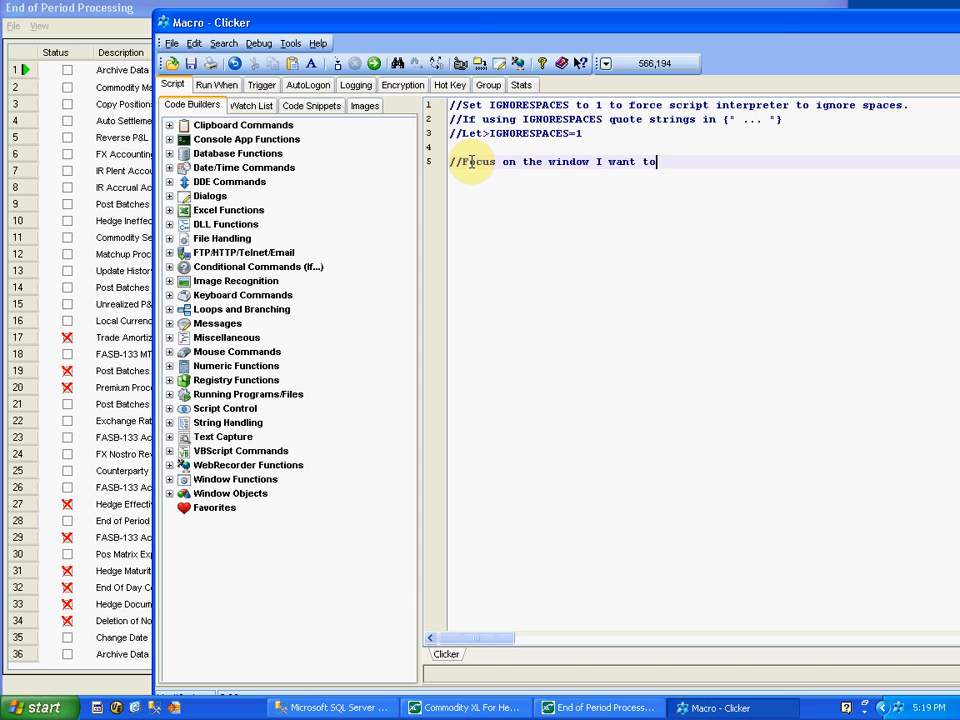
{"action": "type", "text": "ineteract with"}
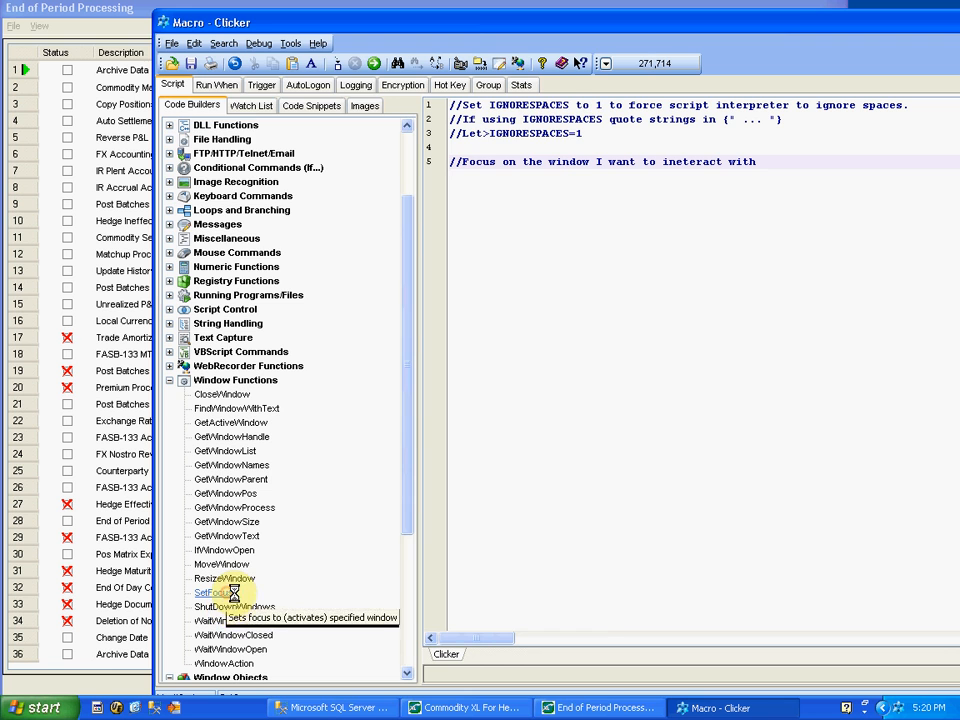
Insert 'SetFocus>End of Period Processing' on line 6 using the SetFocus builder
{"action": "double_click", "coordinate": [211, 592]}
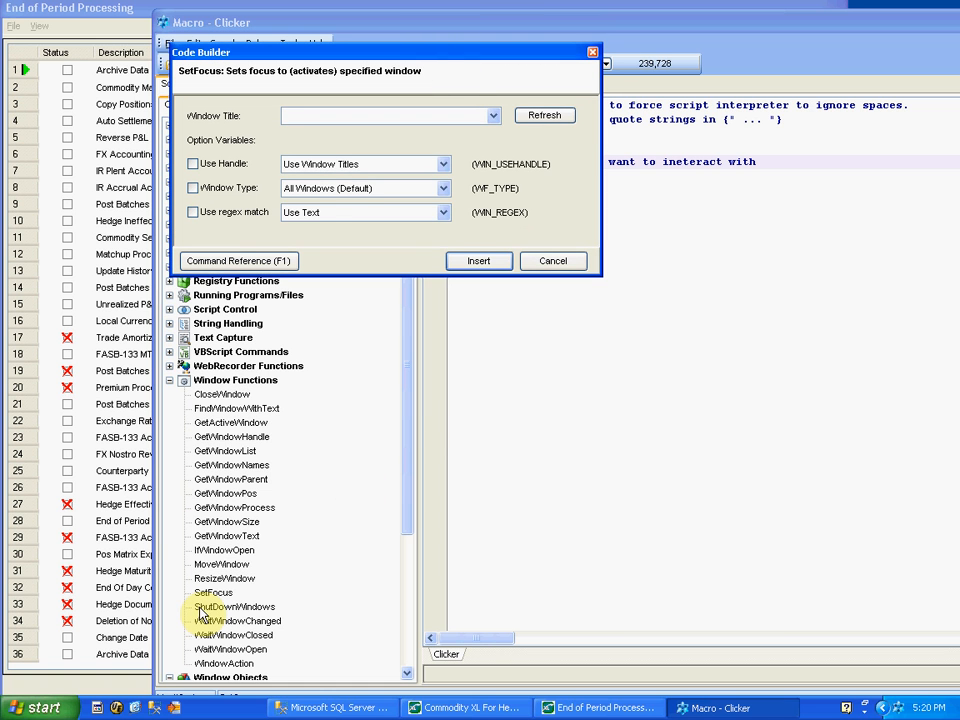
{"action": "left_click", "coordinate": [491, 115]}
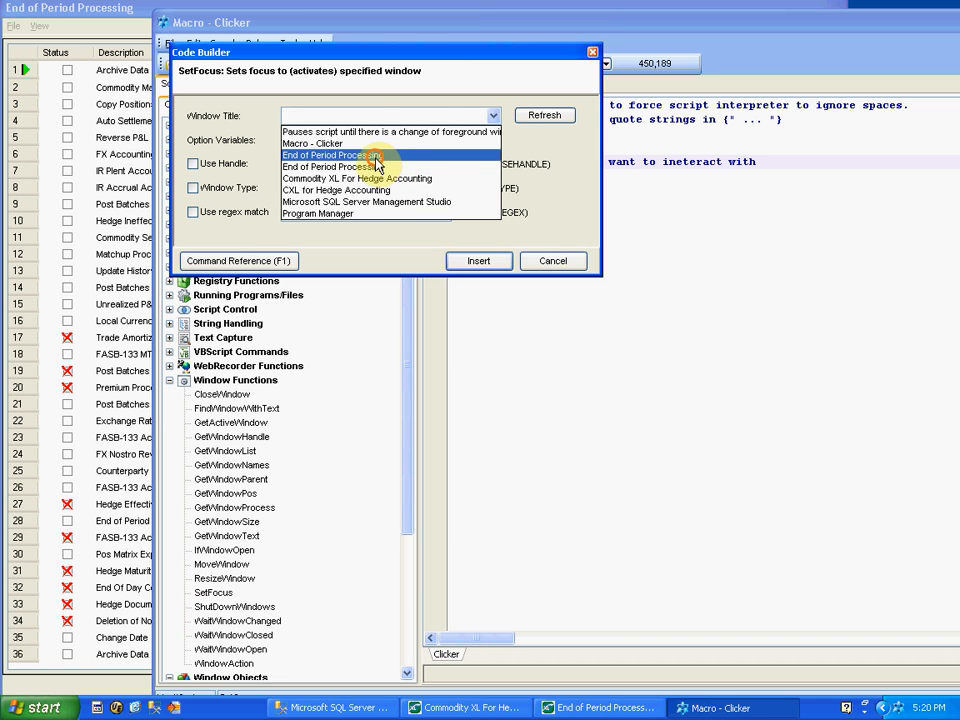
{"action": "left_click", "coordinate": [333, 166]}
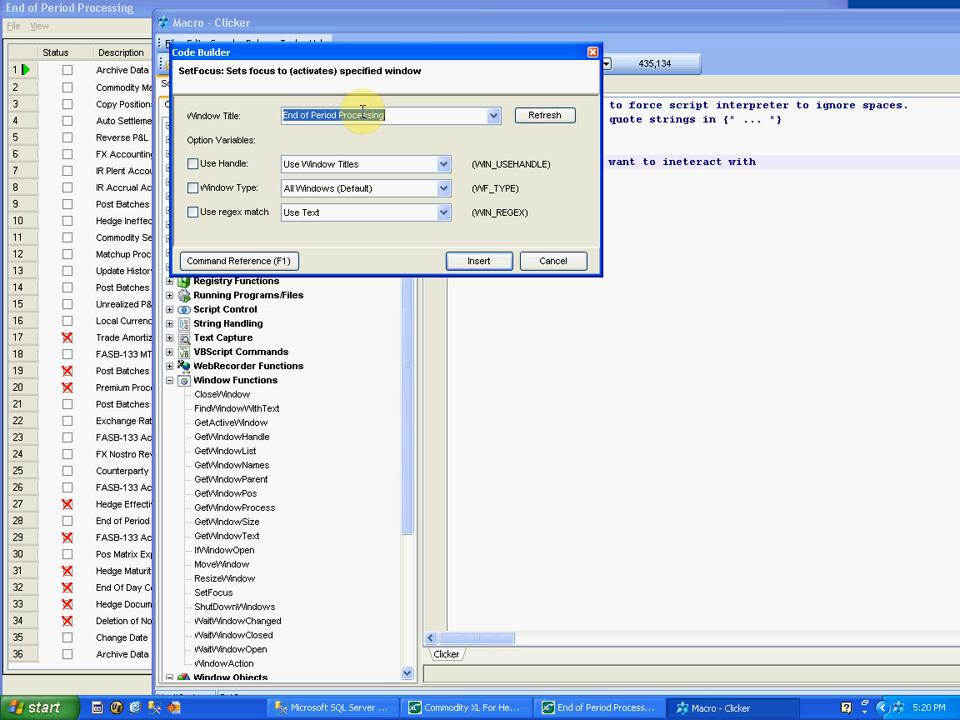
{"action": "mouse_move", "coordinate": [362, 112]}
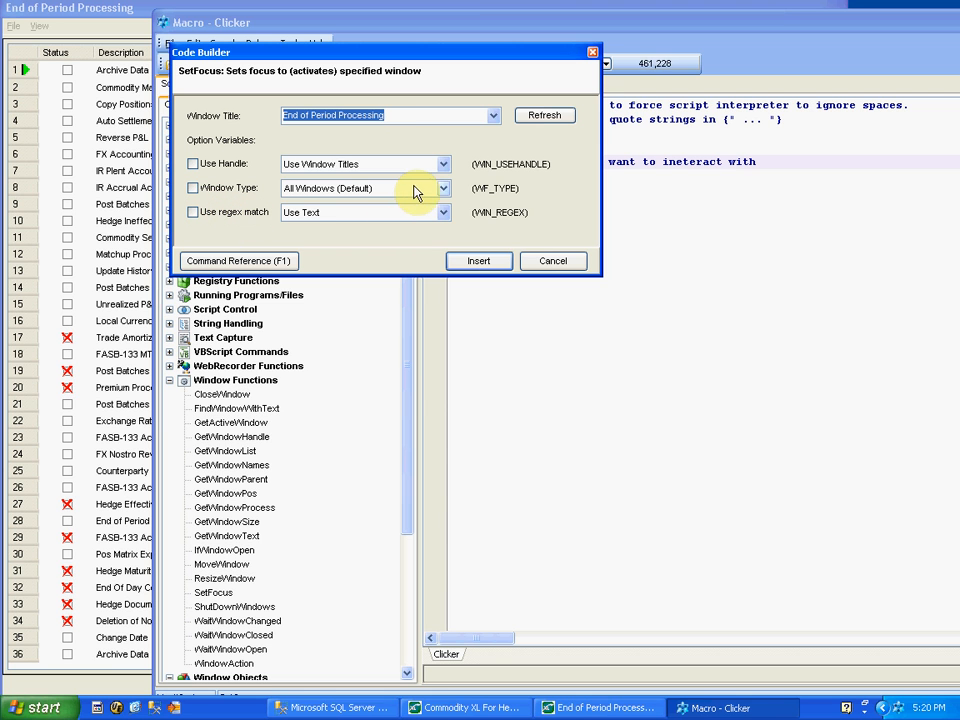
{"action": "left_click", "coordinate": [444, 188]}
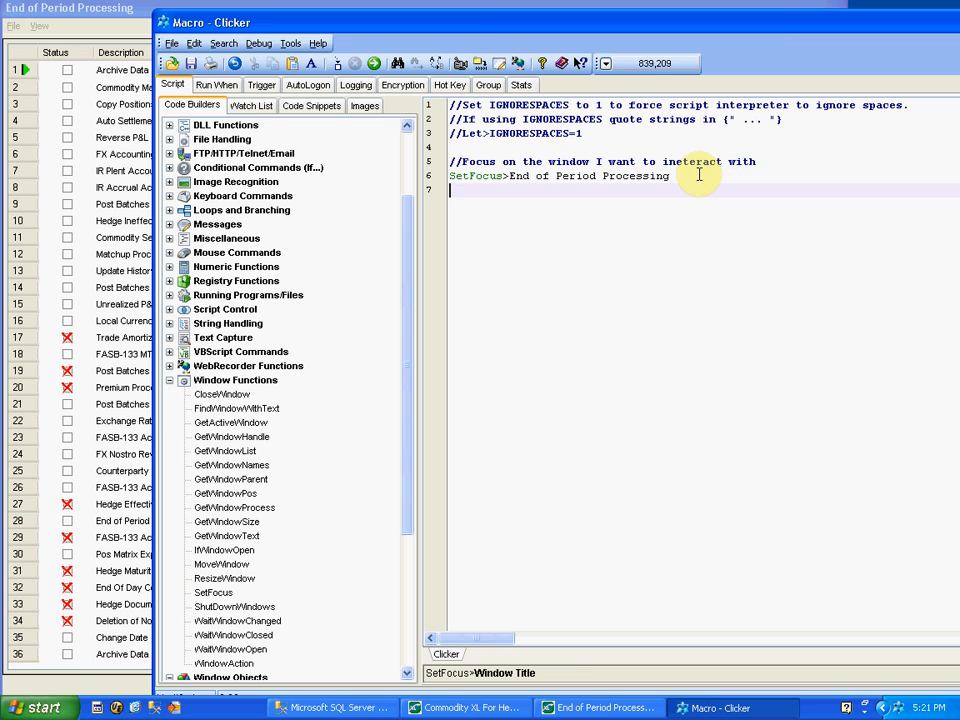
Write 'Wait>0.5' on line 7 after the SetFocus command
{"action": "type", "text": "Wi"}
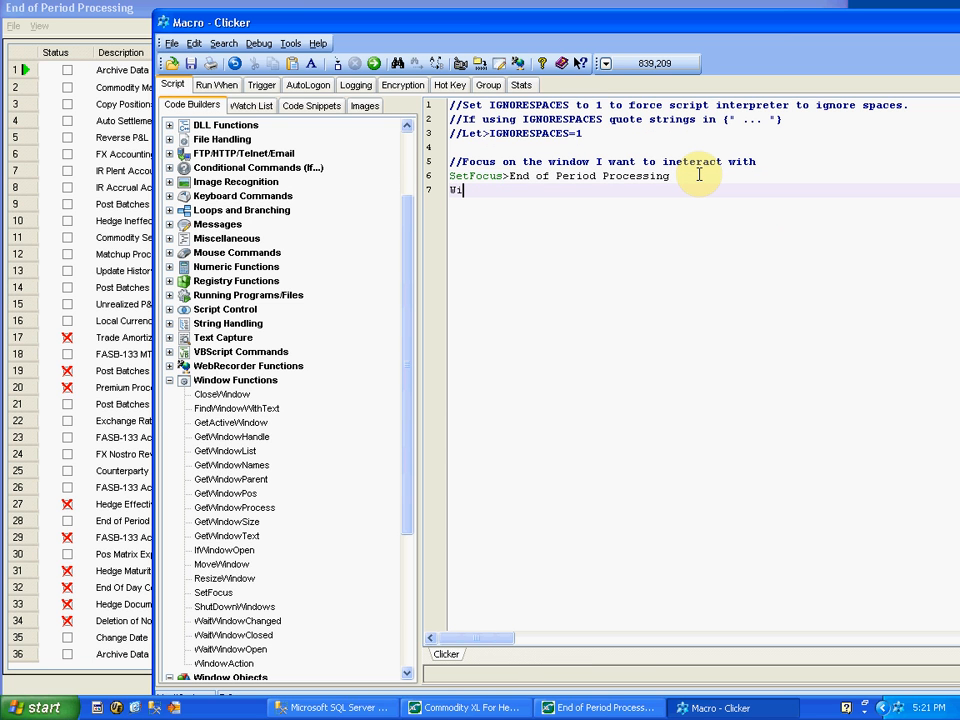
{"action": "type", "text": "ait"}
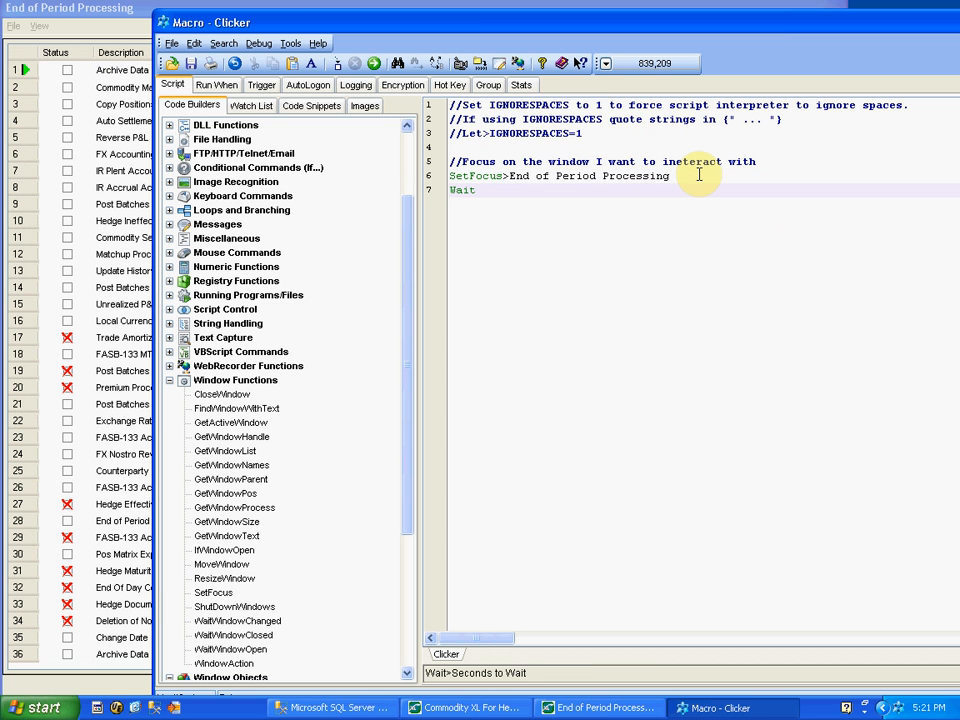
{"action": "type", "text": ">0"}
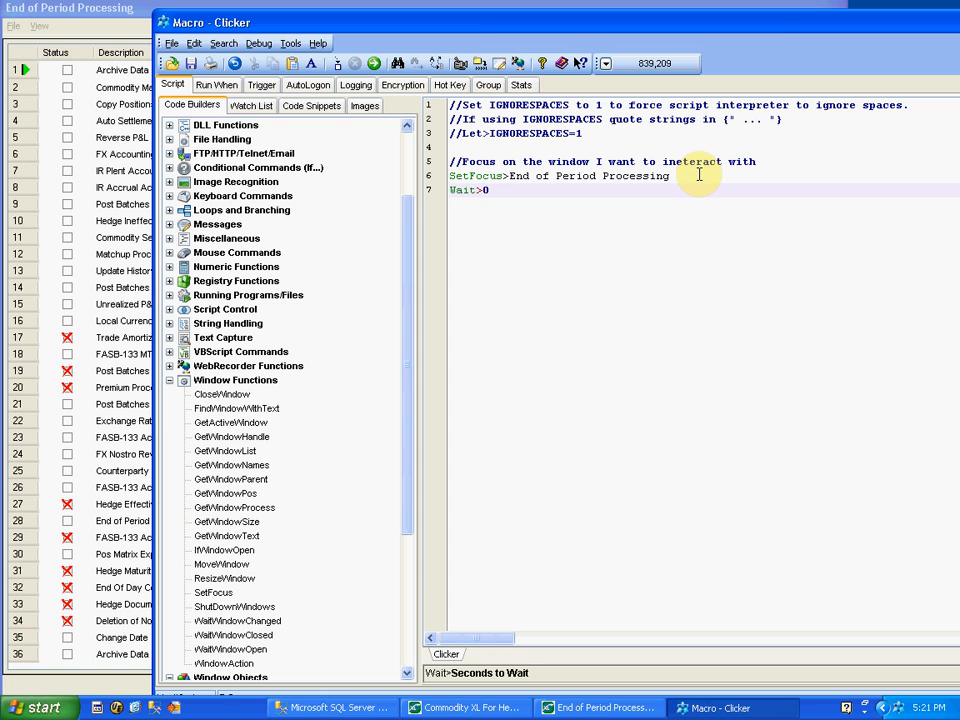
{"action": "type", "text": ".5"}
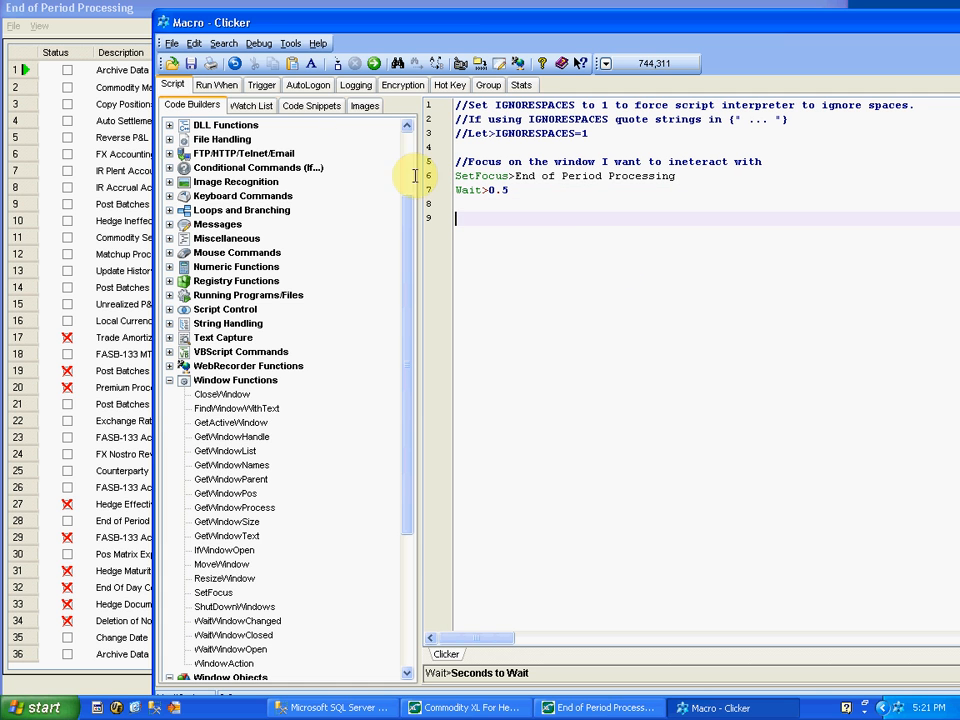
Insert a breakpoint from the Debug menu below the Wait command
{"action": "left_click", "coordinate": [259, 43]}
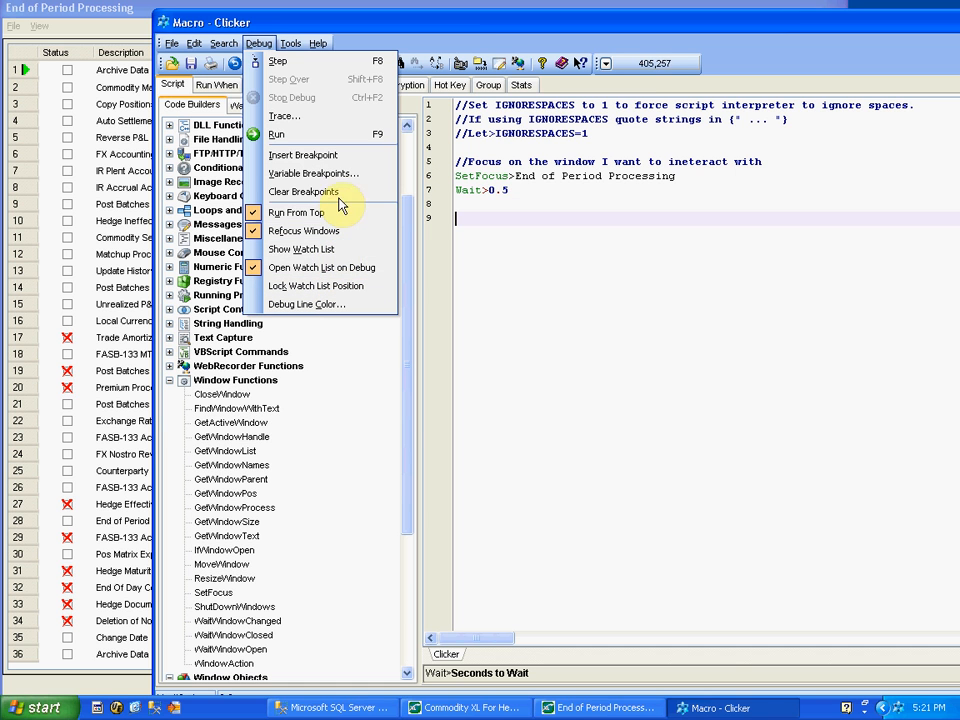
{"action": "mouse_move", "coordinate": [302, 249]}
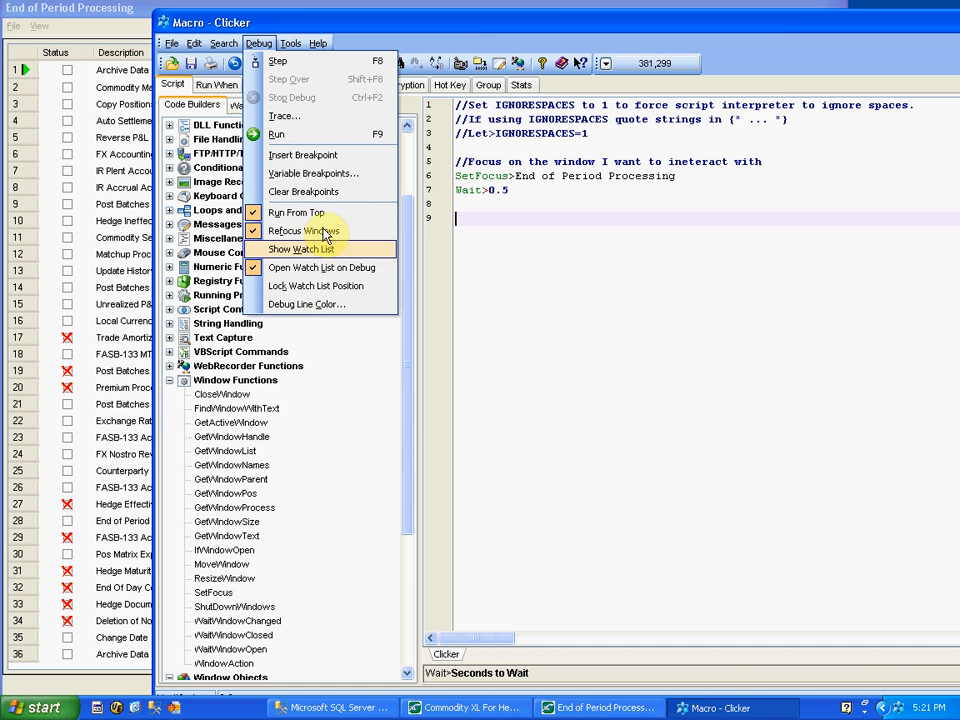
{"action": "mouse_move", "coordinate": [330, 173]}
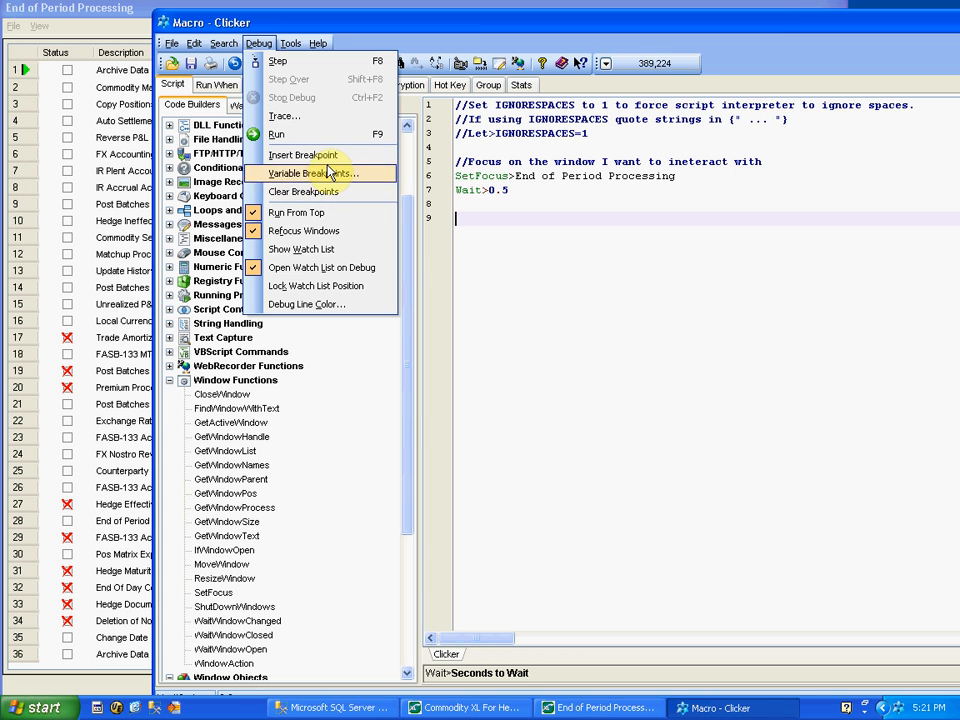
{"action": "left_click", "coordinate": [303, 154]}
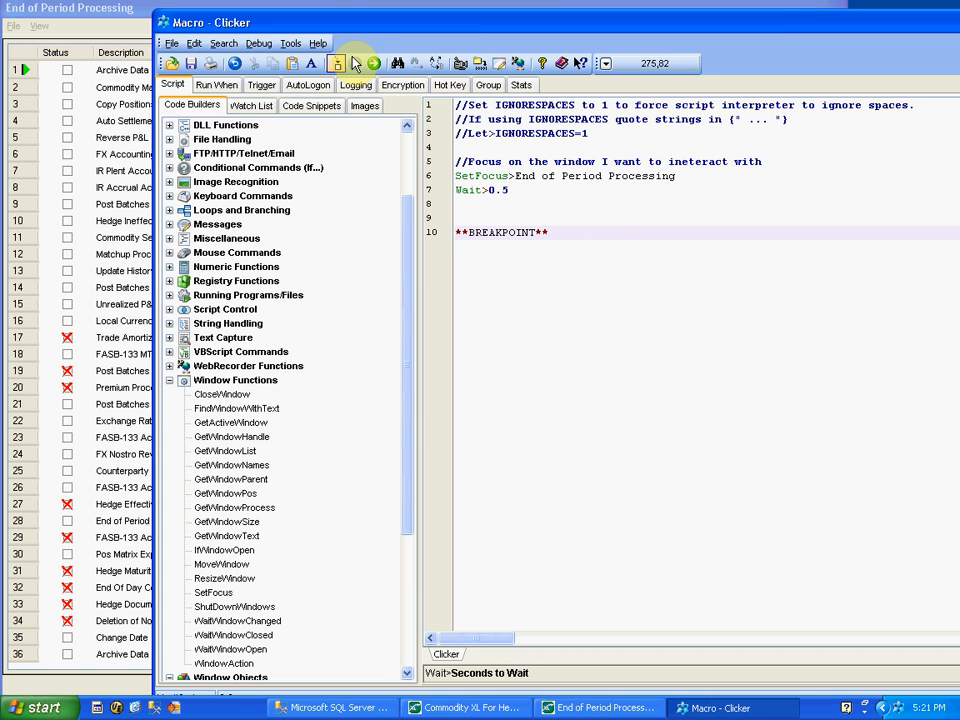
Run to the breakpoint, inspect SYS_NATIVE in the Watch List, and start a comment on line 9
{"action": "left_click", "coordinate": [251, 105]}
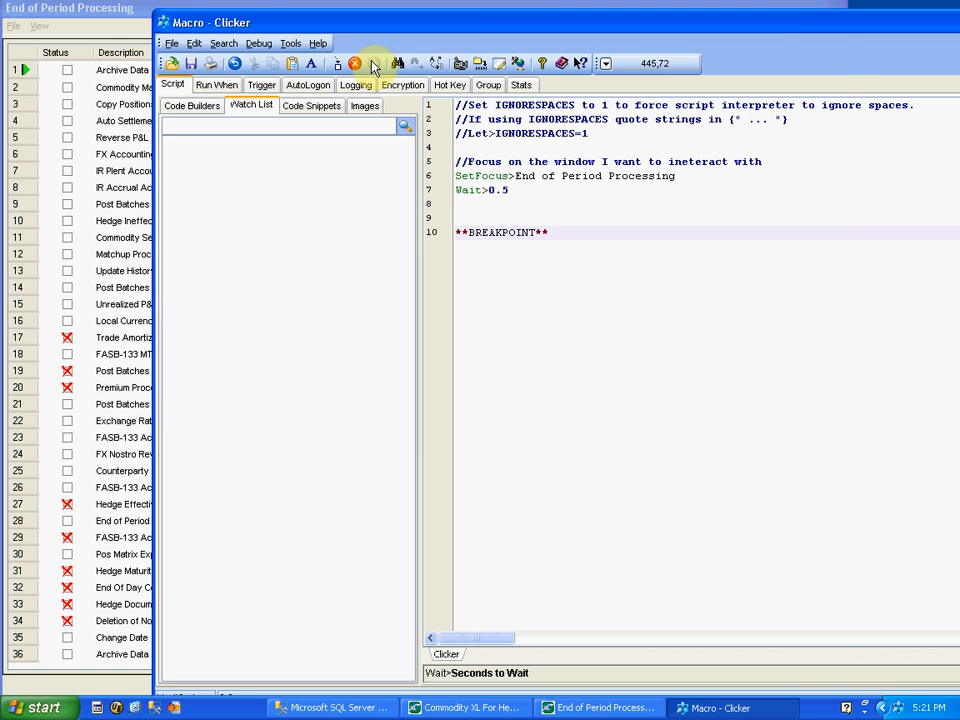
{"action": "left_click", "coordinate": [374, 63]}
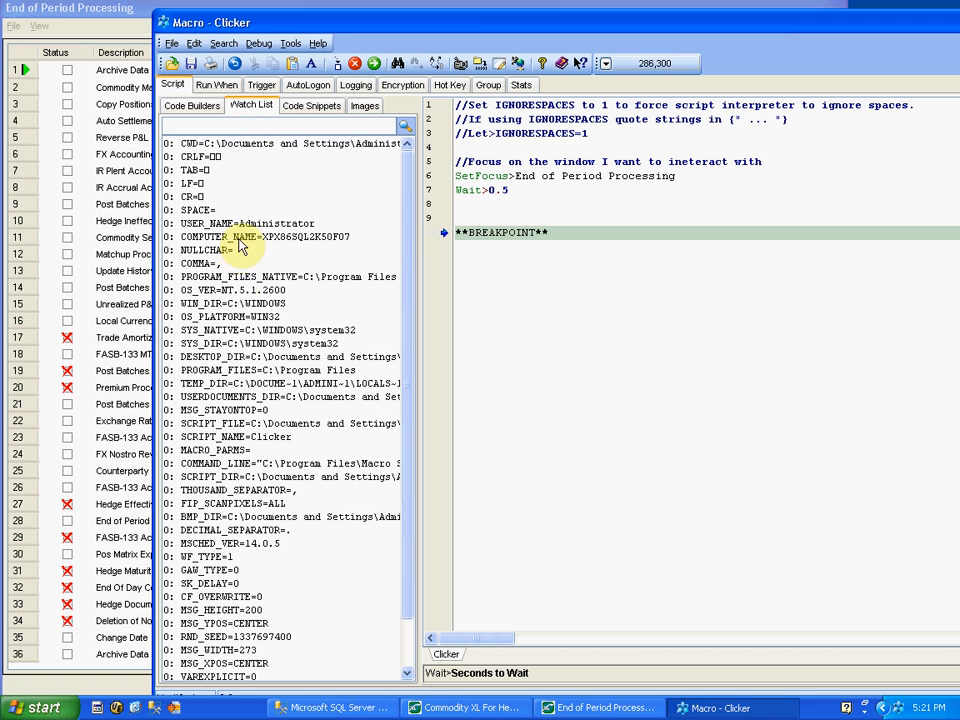
{"action": "scroll", "scroll_direction": "down", "scroll_amount": 3}
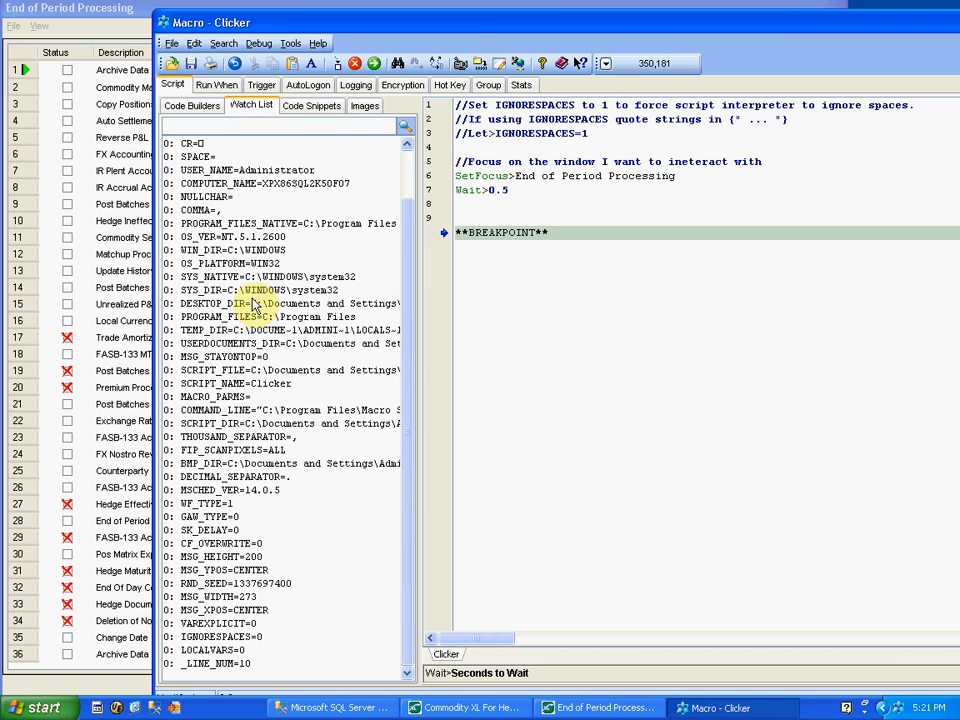
{"action": "mouse_move", "coordinate": [415, 272]}
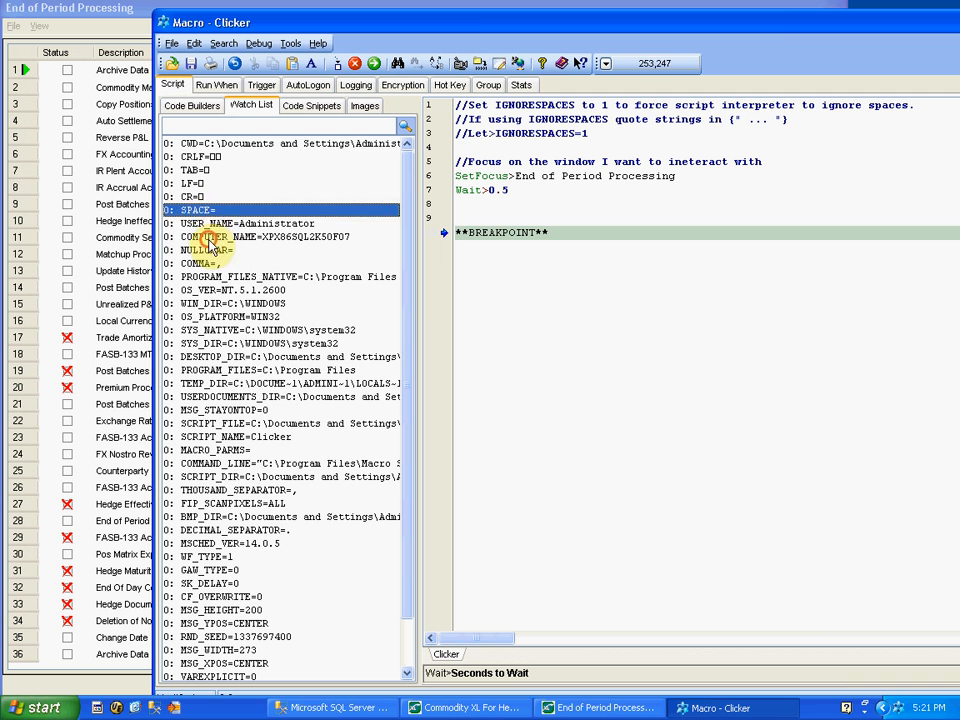
{"action": "left_click", "coordinate": [300, 330]}
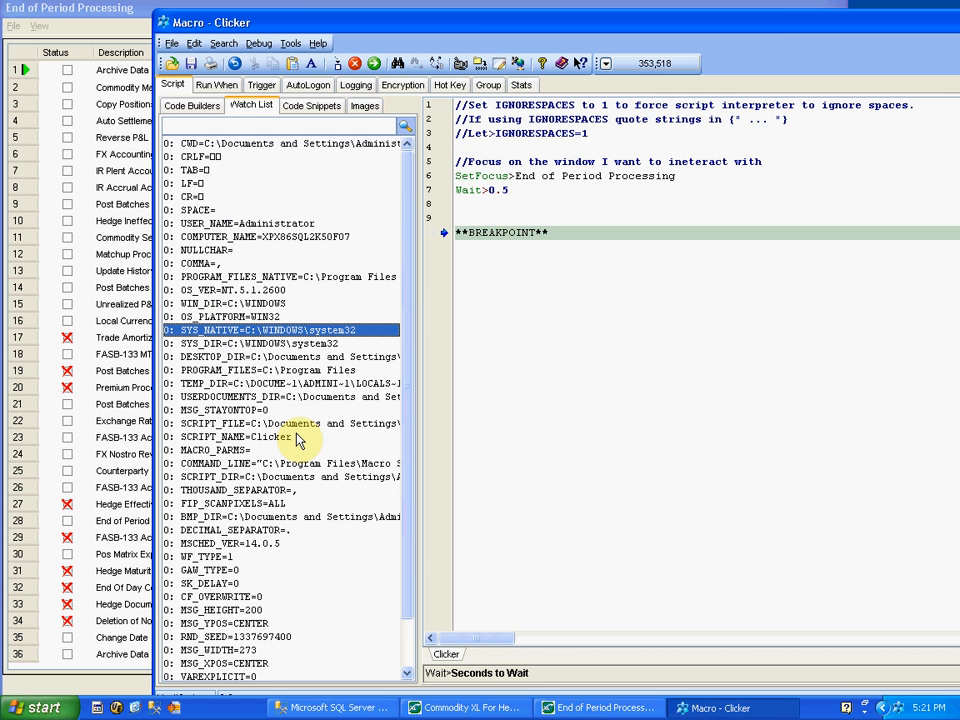
{"action": "scroll", "scroll_direction": "down", "scroll_amount": 3}
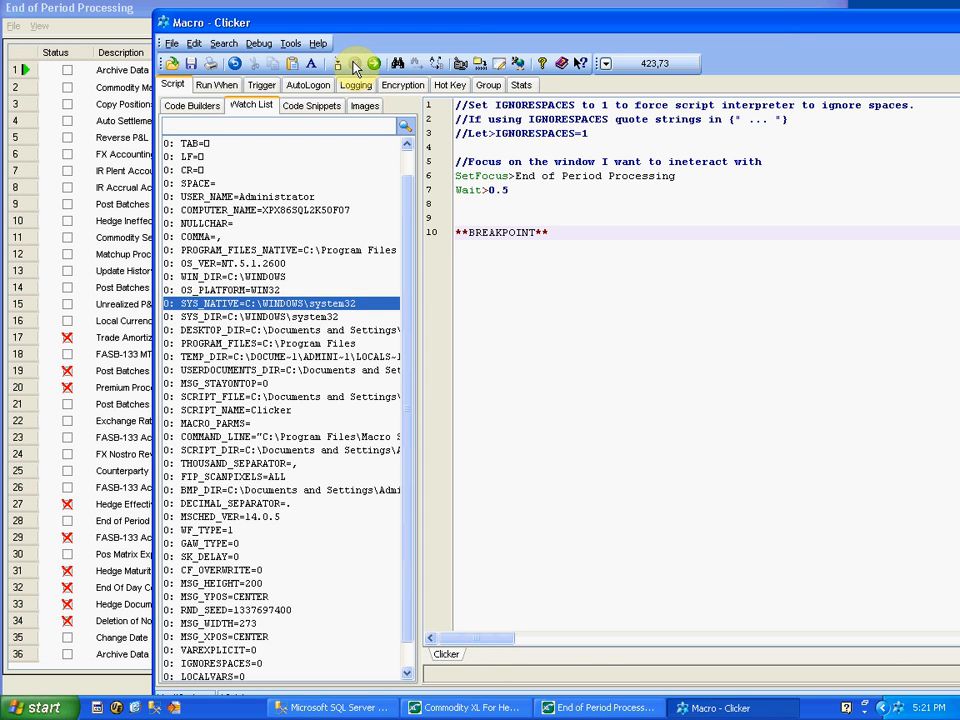
{"action": "left_click", "coordinate": [470, 218]}
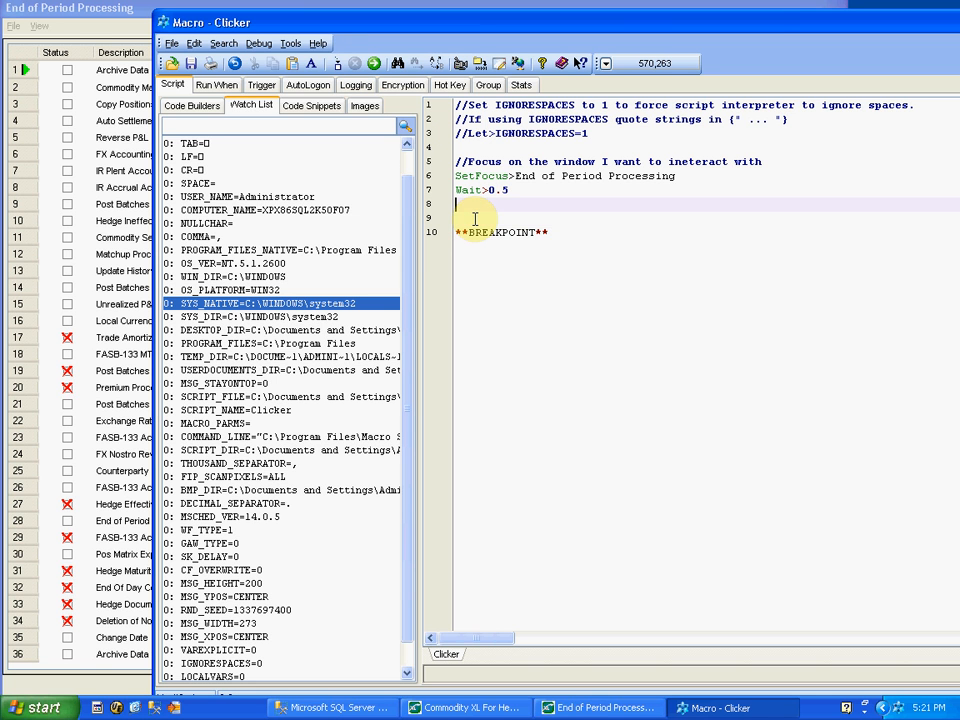
{"action": "type", "text": "//DS"}
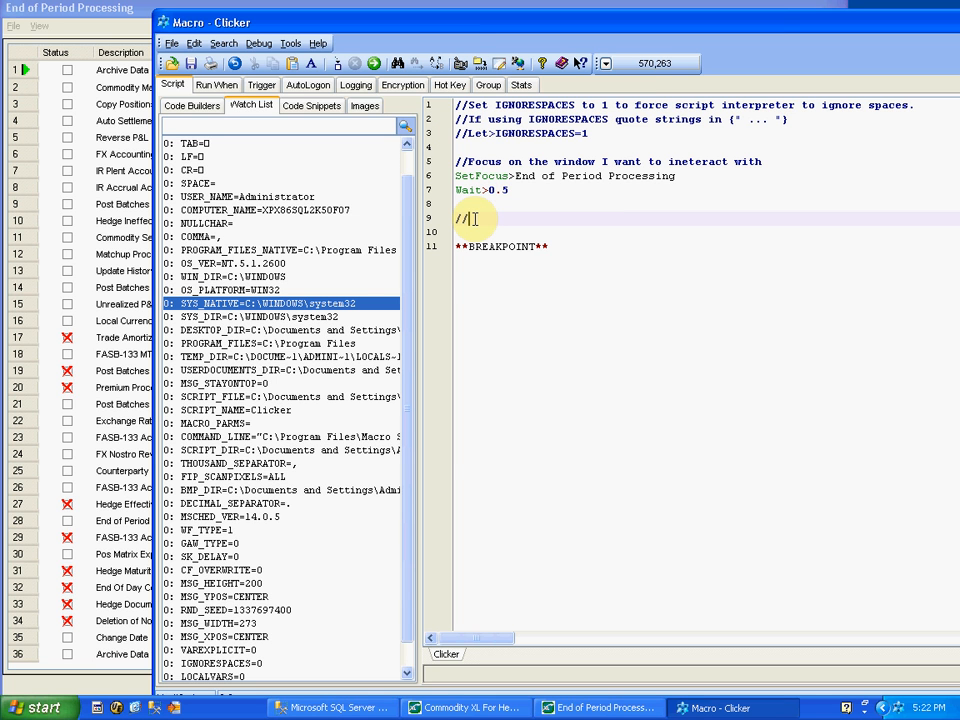
Complete the '//search screen' comment on line 9 and return to Code Builders
{"action": "type", "text": "search screen"}
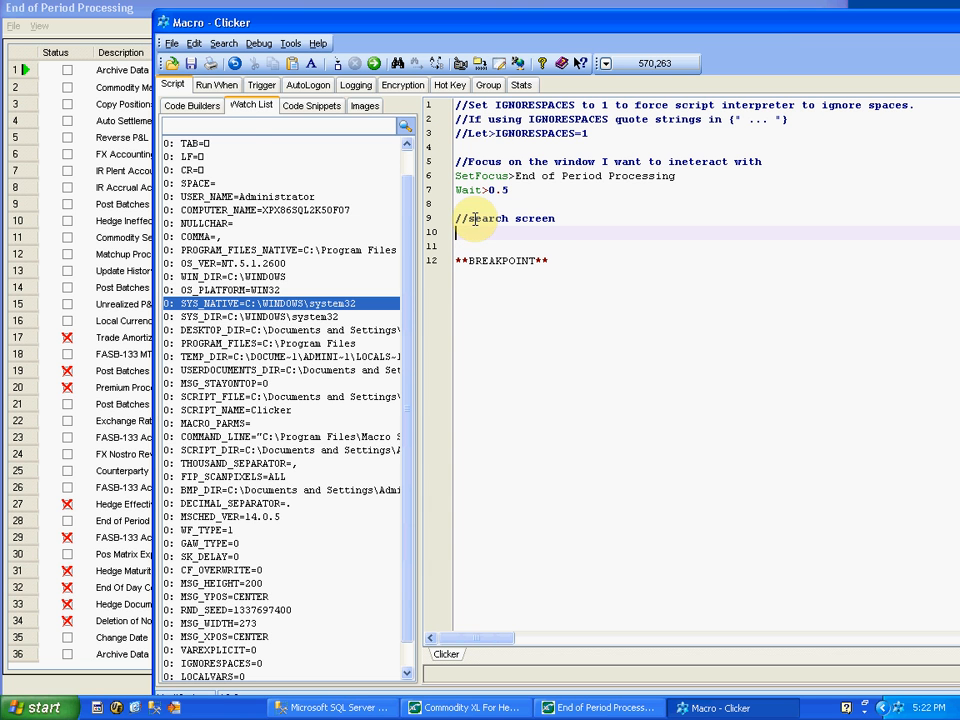
{"action": "left_click", "coordinate": [191, 106]}
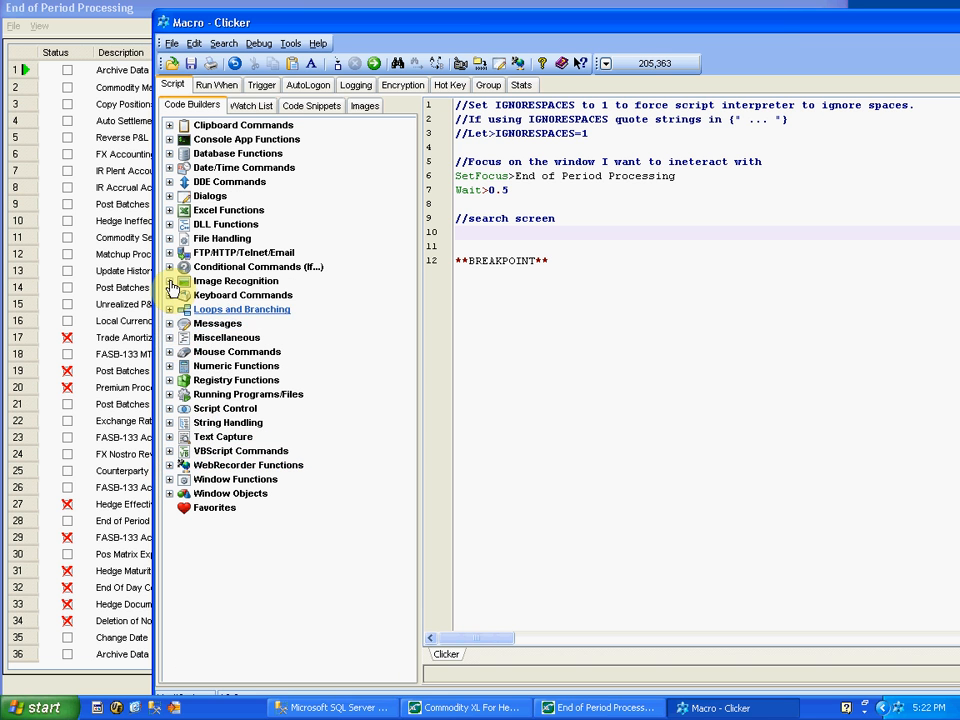
Launch the Image Recognition Wizard with 'Find the position of an image' and advance
{"action": "left_click", "coordinate": [170, 281]}
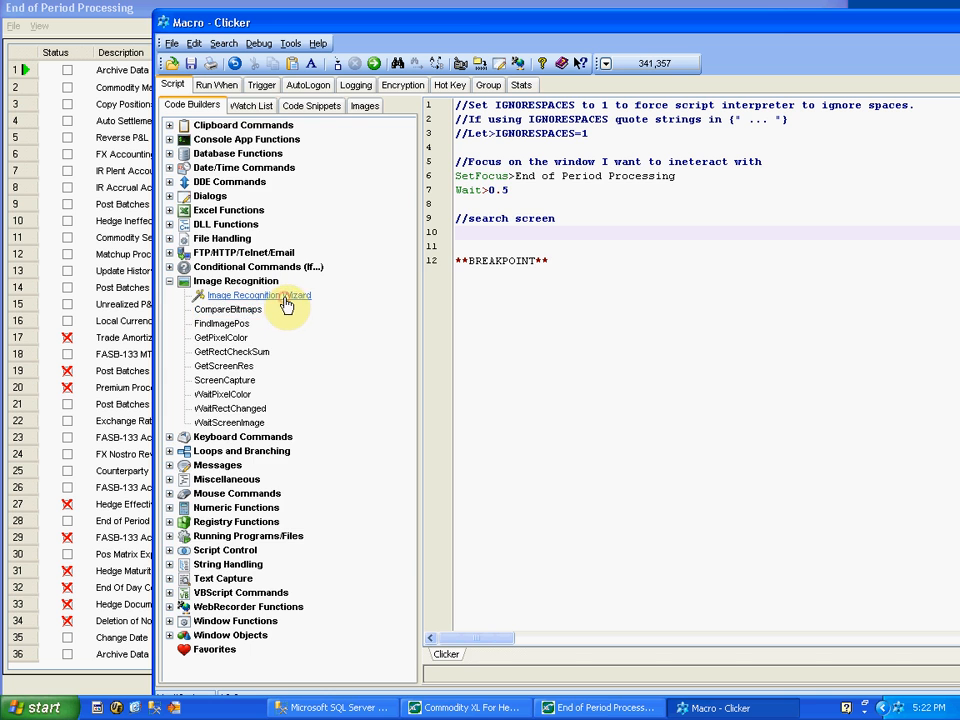
{"action": "left_click", "coordinate": [258, 295]}
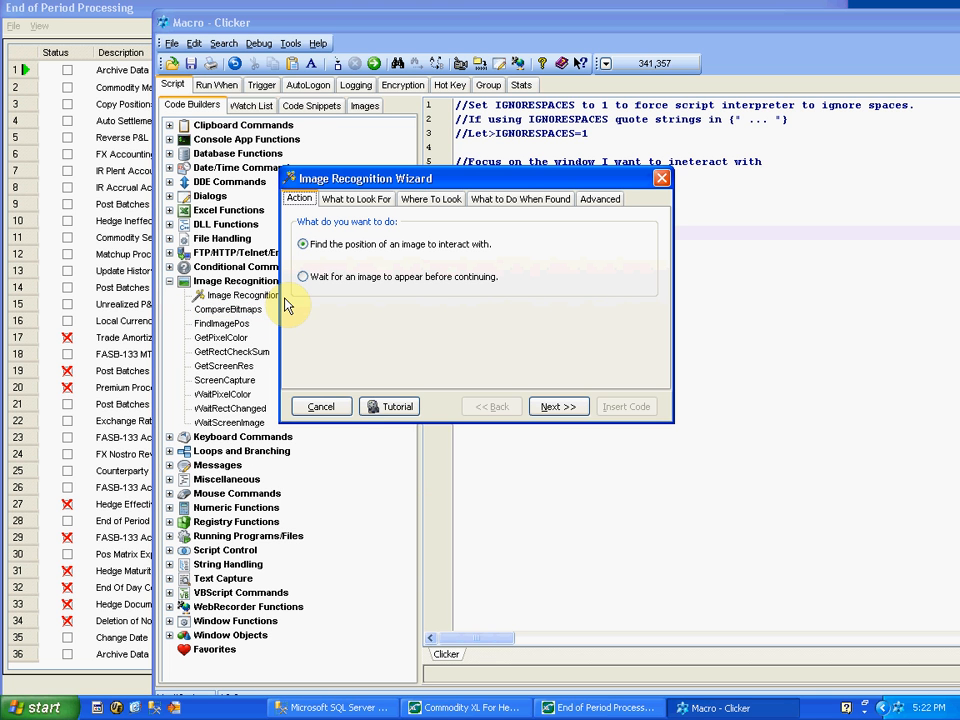
{"action": "mouse_move", "coordinate": [422, 247]}
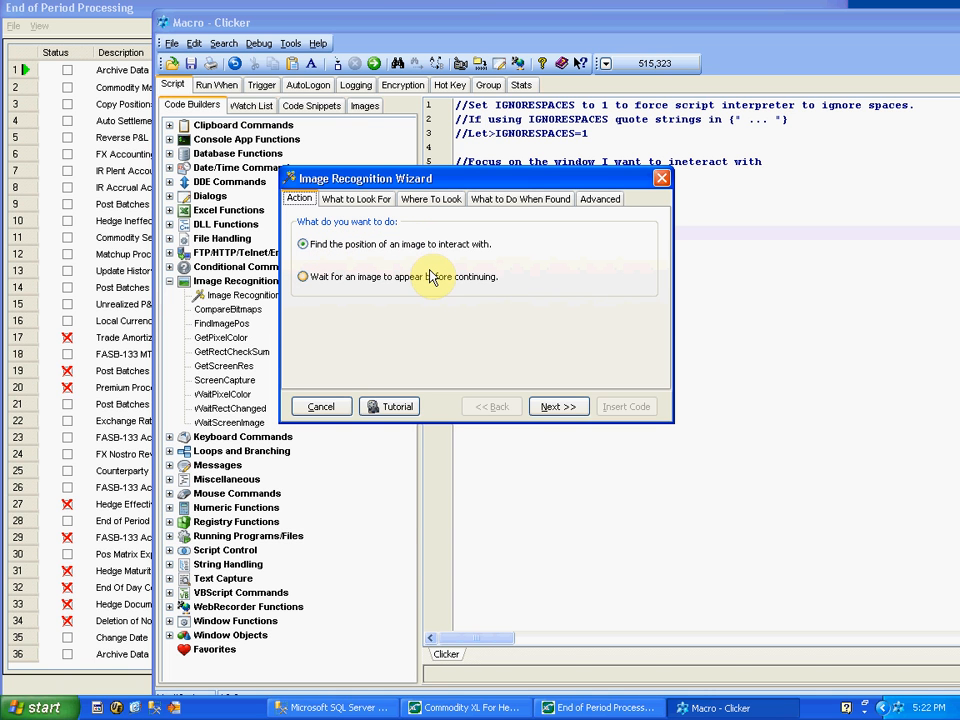
{"action": "left_click", "coordinate": [558, 406]}
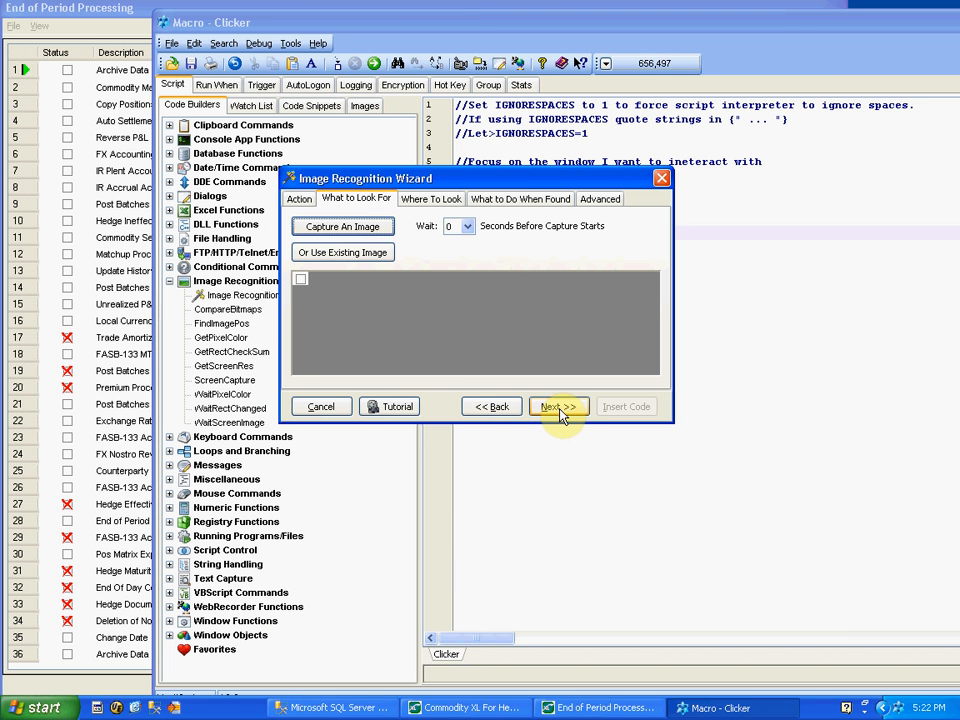
Limit the image search to the End of Period Processing window
{"action": "left_click", "coordinate": [558, 406]}
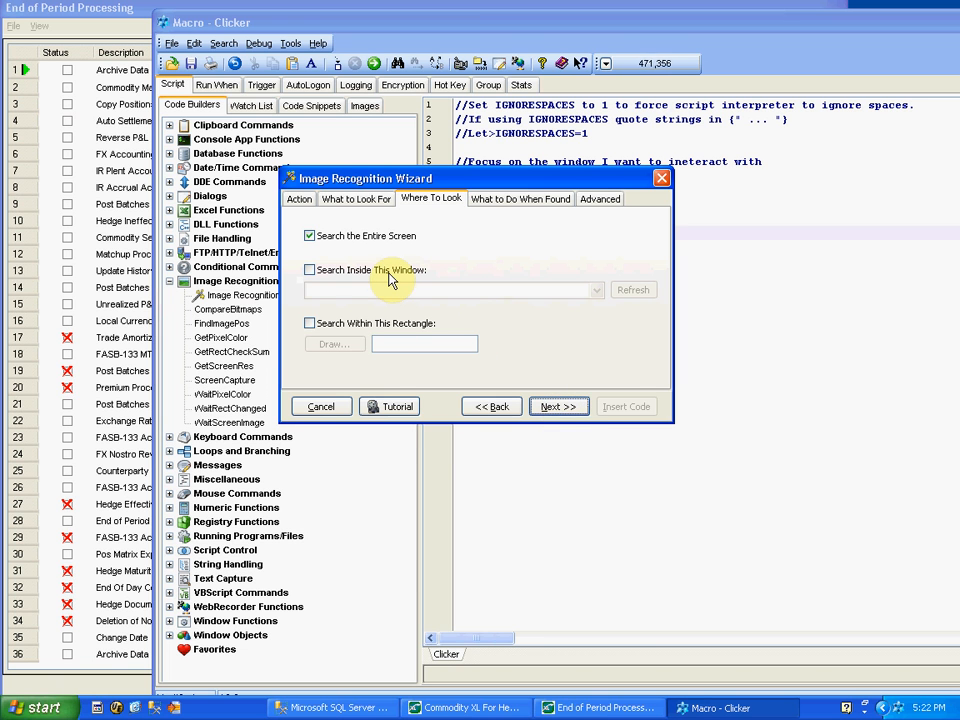
{"action": "mouse_move", "coordinate": [465, 268]}
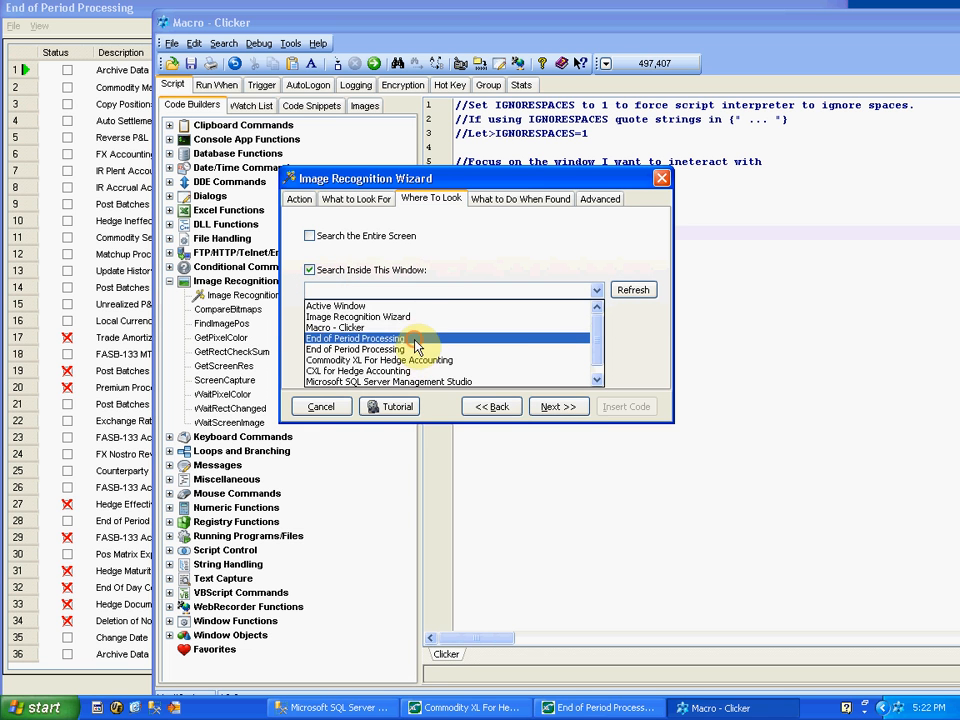
{"action": "left_click", "coordinate": [310, 235]}
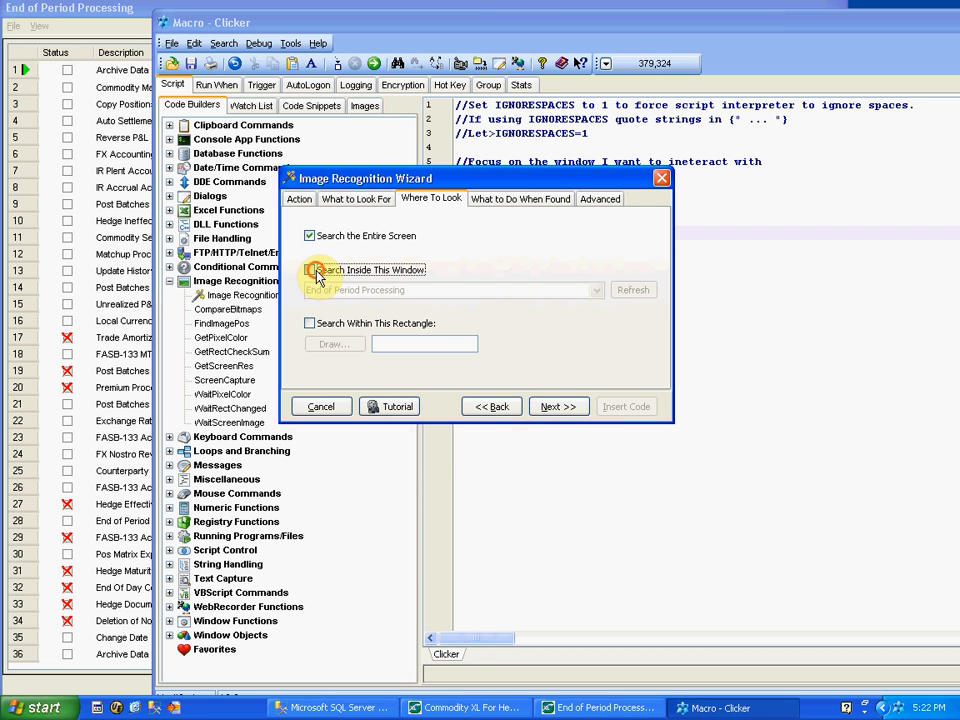
{"action": "left_click", "coordinate": [310, 270]}
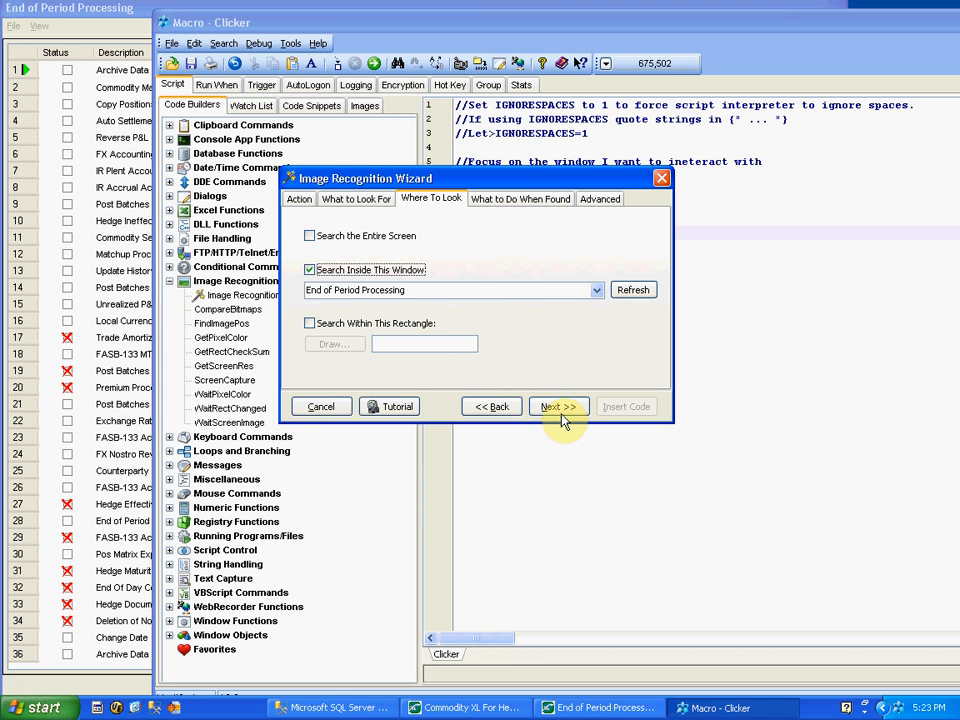
{"action": "left_click", "coordinate": [558, 406]}
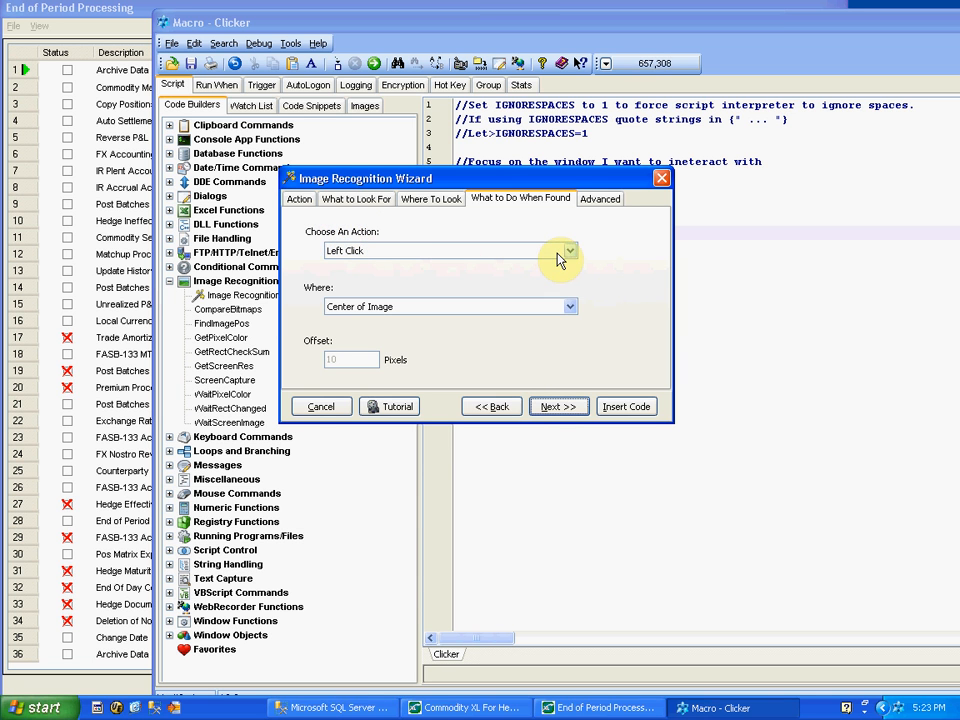
Set the found-image action to right click, with Exact Match and tolerance 15
{"action": "left_click", "coordinate": [568, 250]}
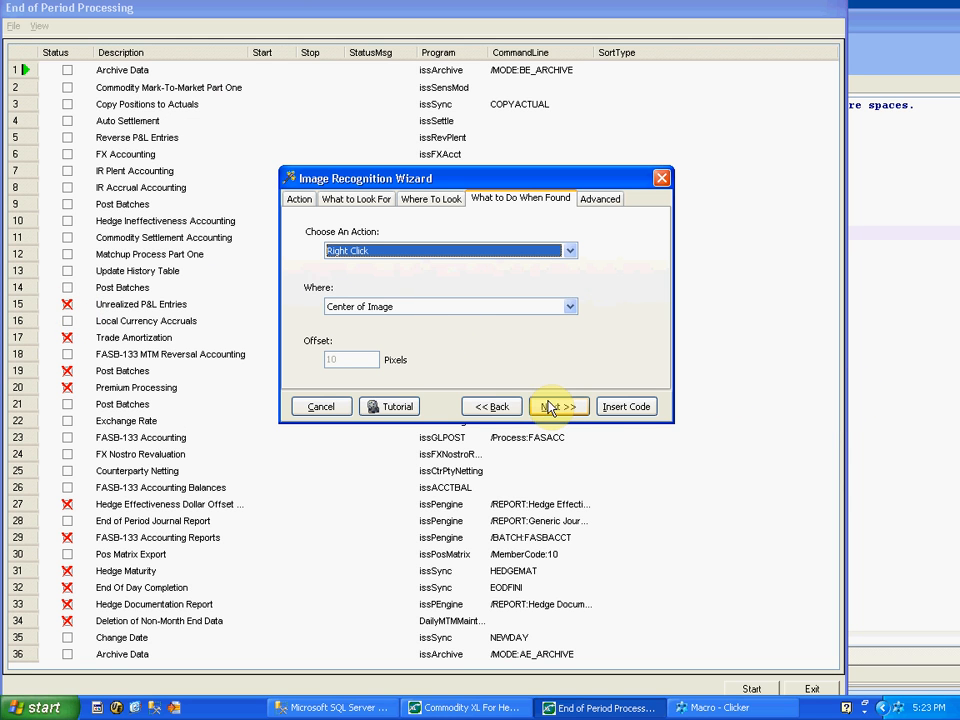
{"action": "left_click", "coordinate": [559, 406]}
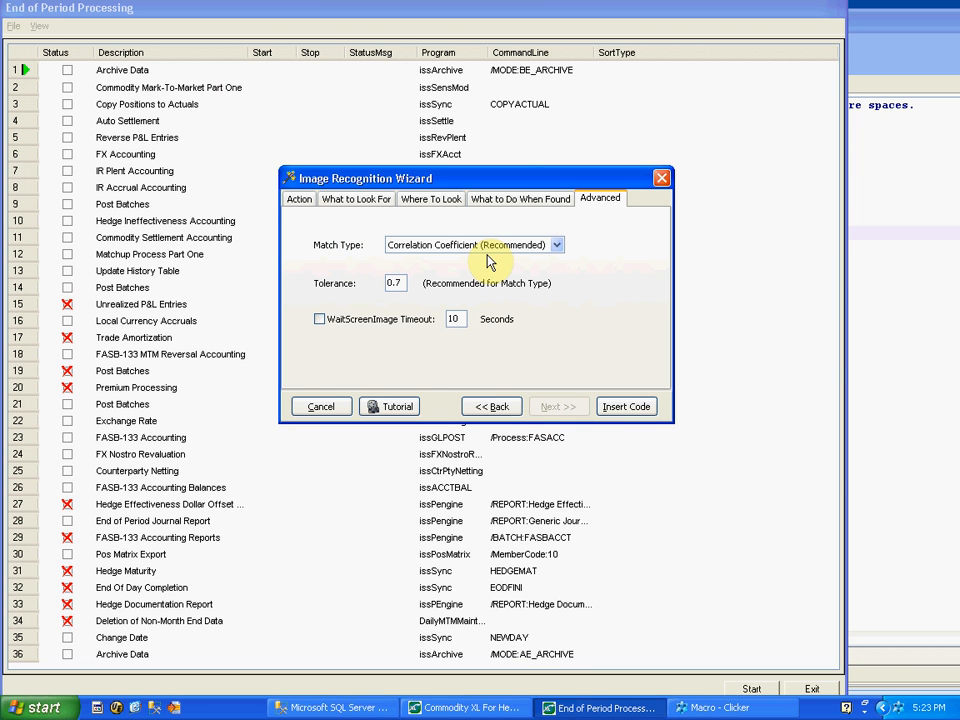
{"action": "left_click", "coordinate": [556, 245]}
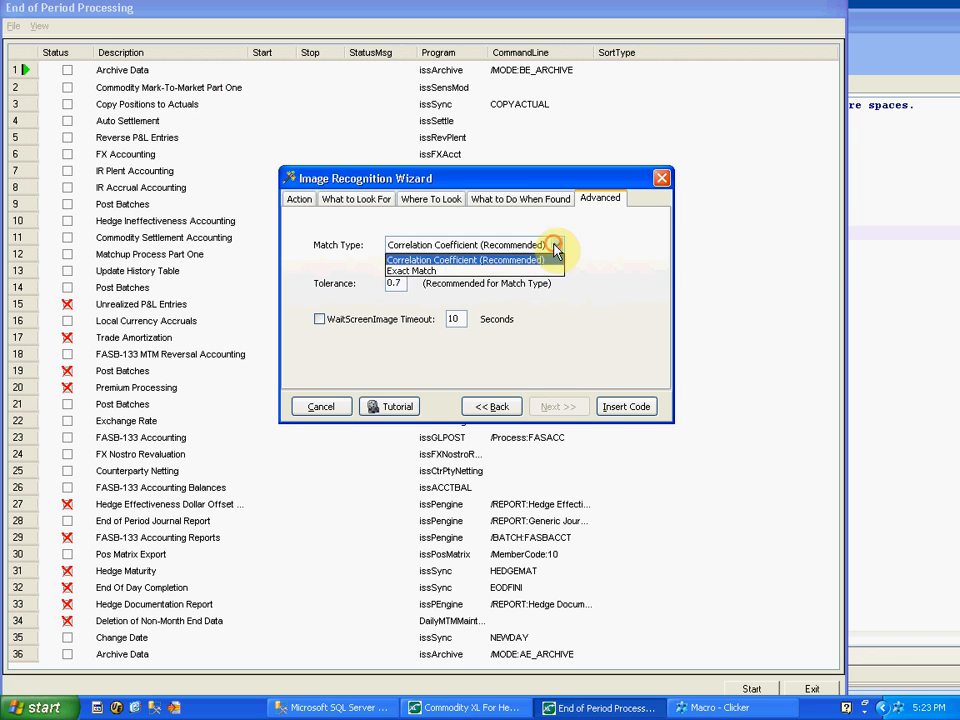
{"action": "left_click", "coordinate": [410, 270]}
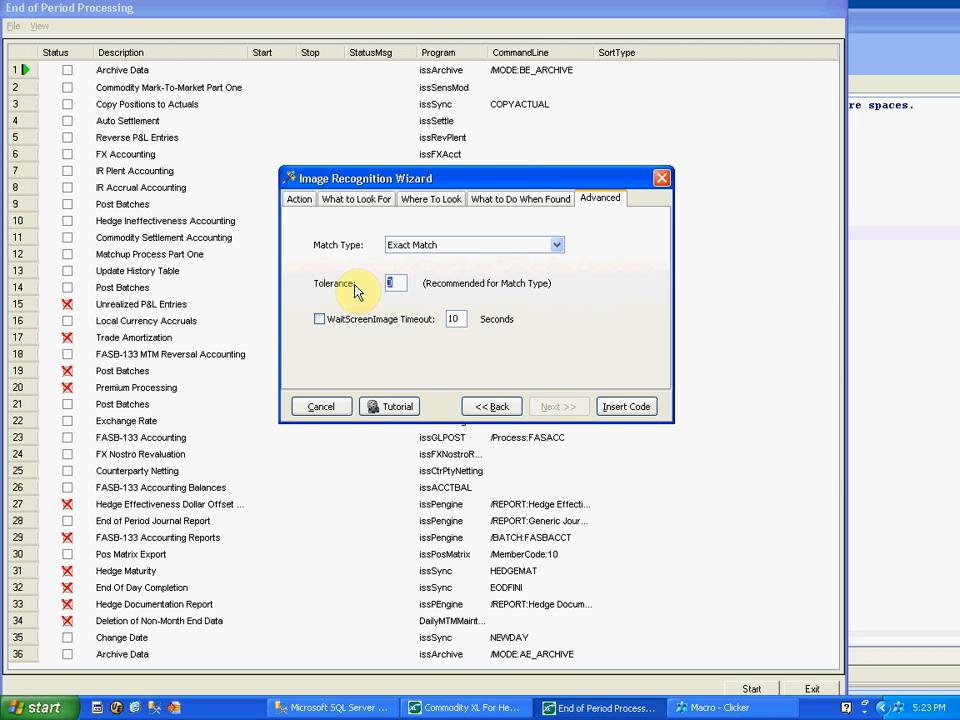
{"action": "type", "text": "15"}
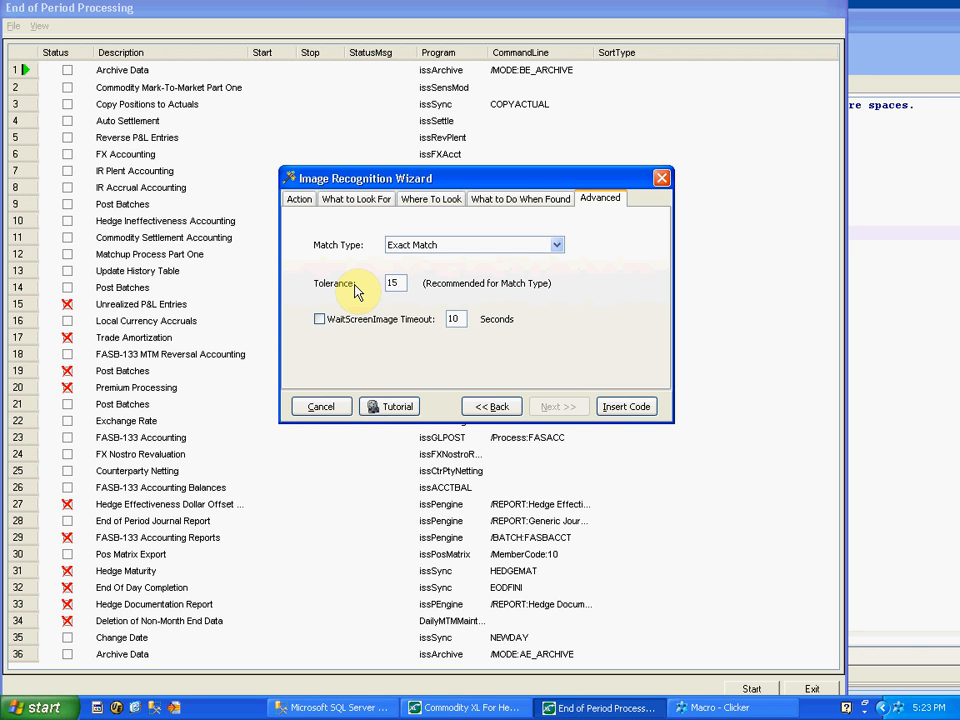
{"action": "mouse_move", "coordinate": [435, 293]}
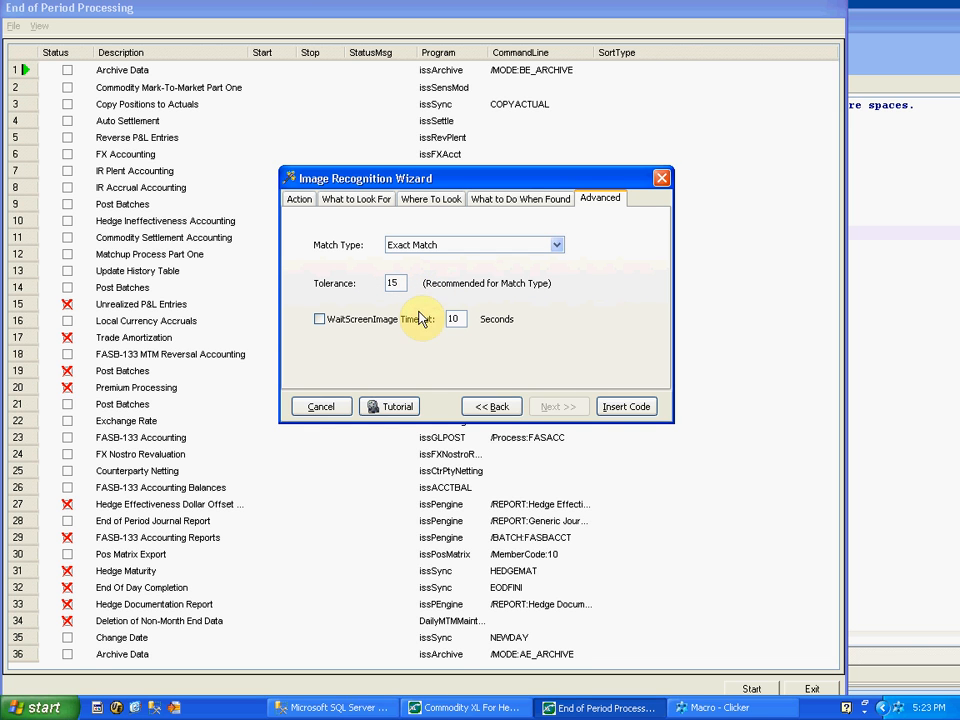
{"action": "mouse_move", "coordinate": [370, 340]}
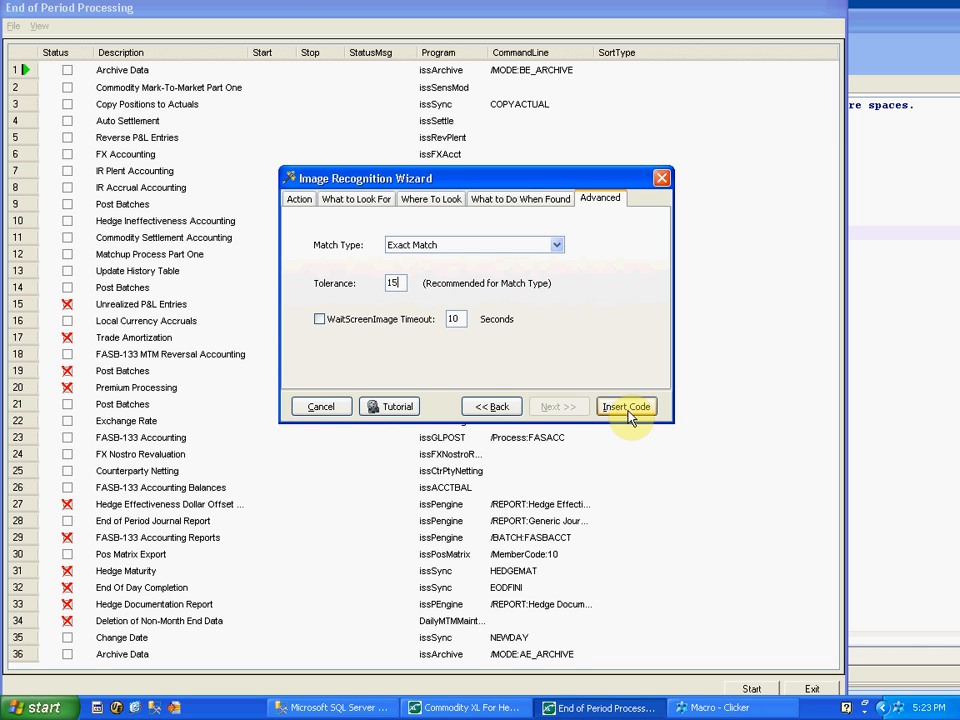
Insert the FindImagePos search and right-click code into Clicker, then run it to the breakpoint
{"action": "left_click", "coordinate": [626, 406]}
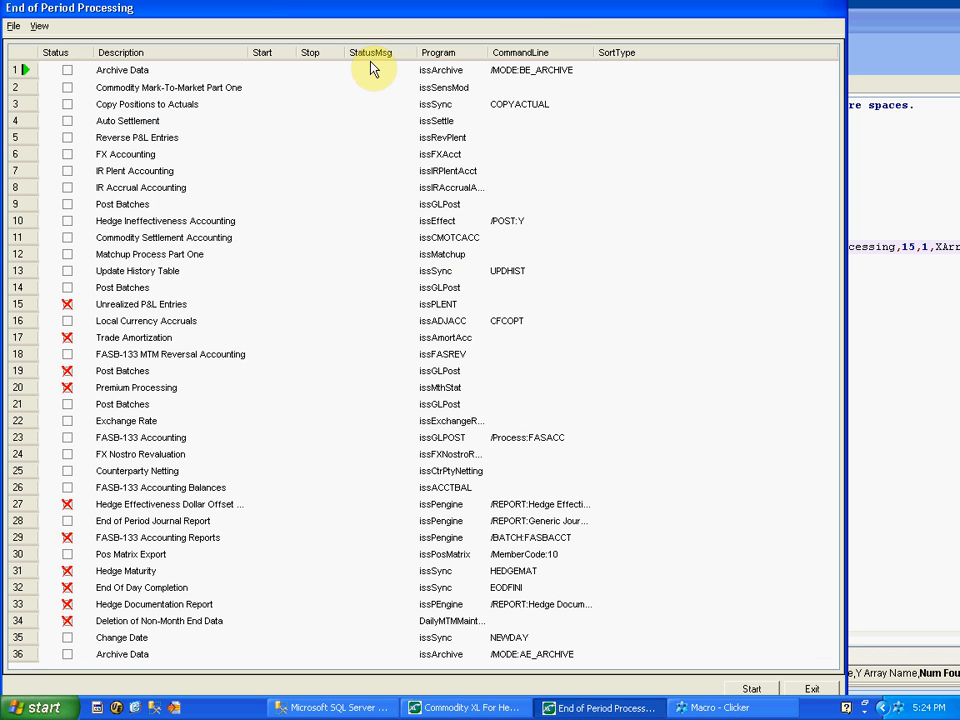
{"action": "left_click", "coordinate": [715, 707]}
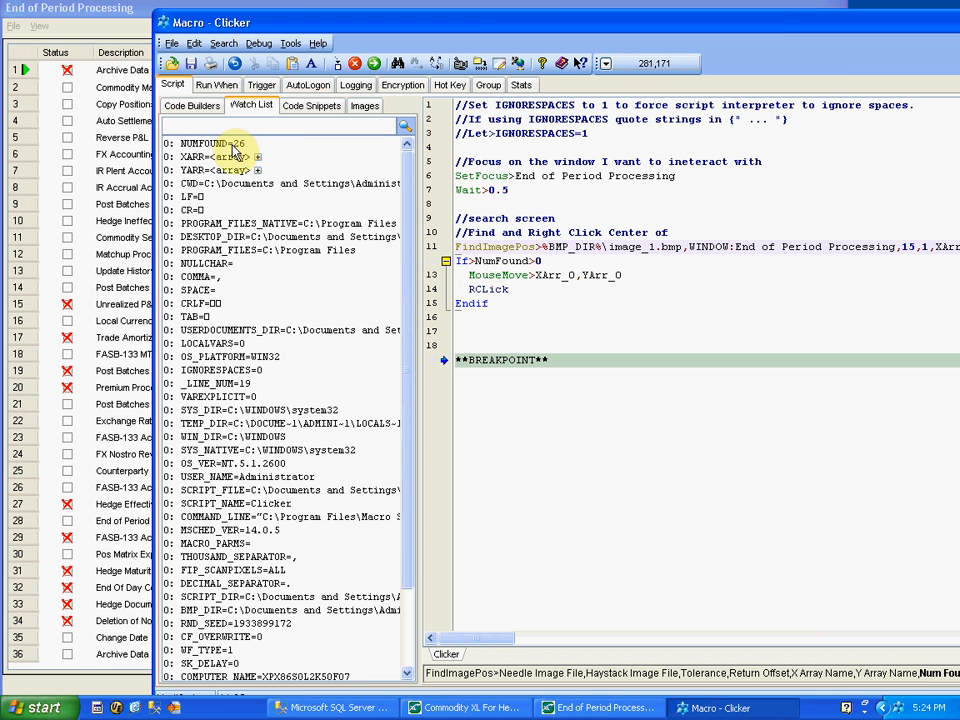
Expand YArr in the Watch List to inspect the 26 found y-coordinates (83 to 784)
{"action": "left_click", "coordinate": [205, 143]}
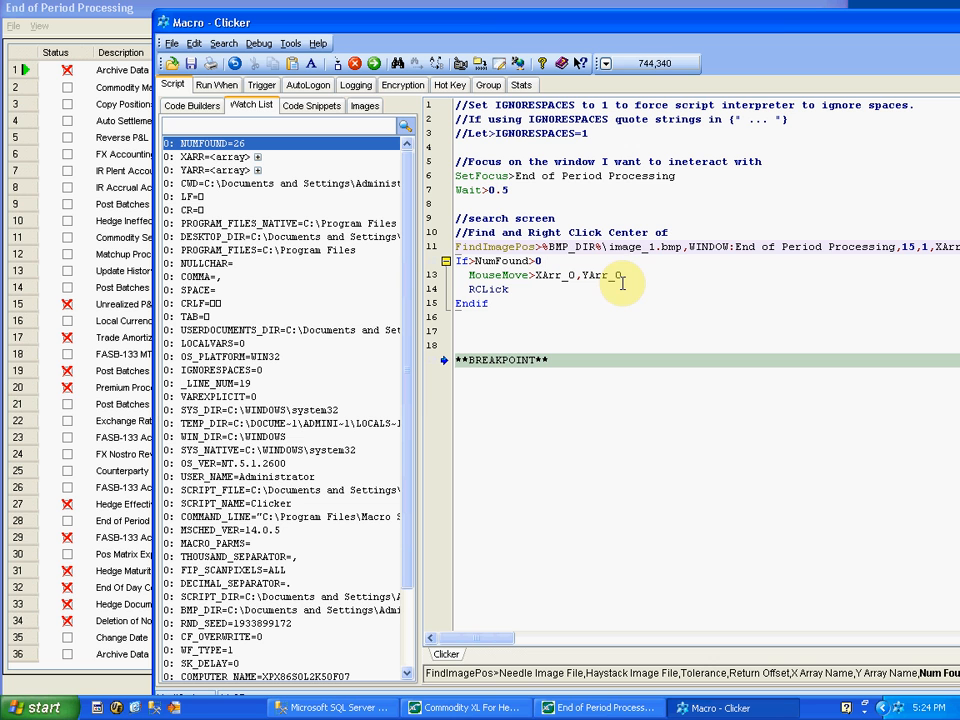
{"action": "mouse_move", "coordinate": [525, 355]}
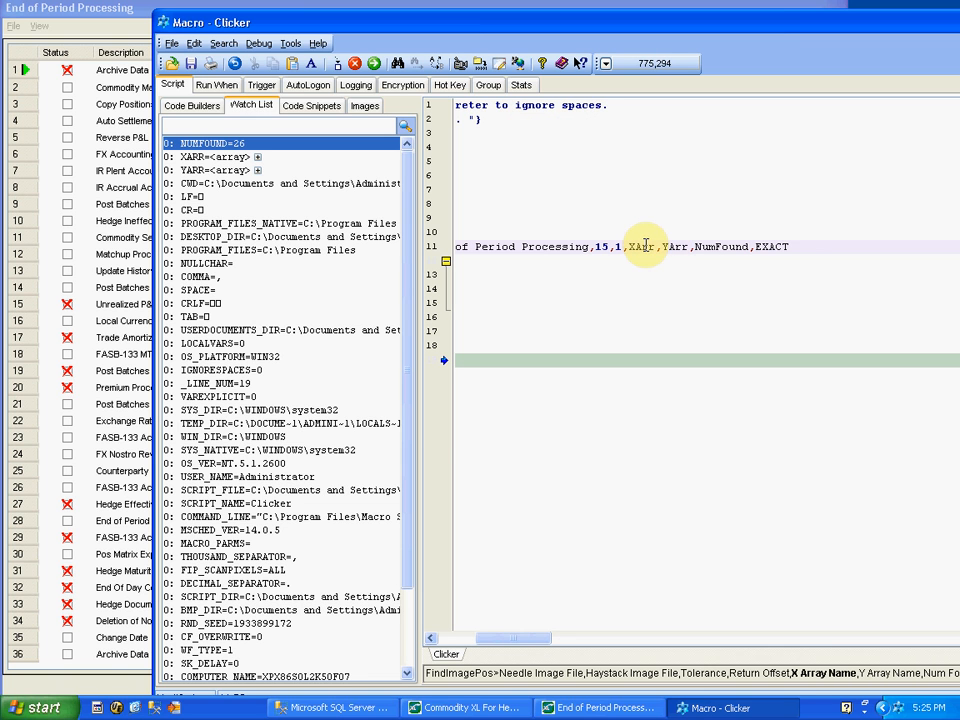
{"action": "mouse_move", "coordinate": [667, 248]}
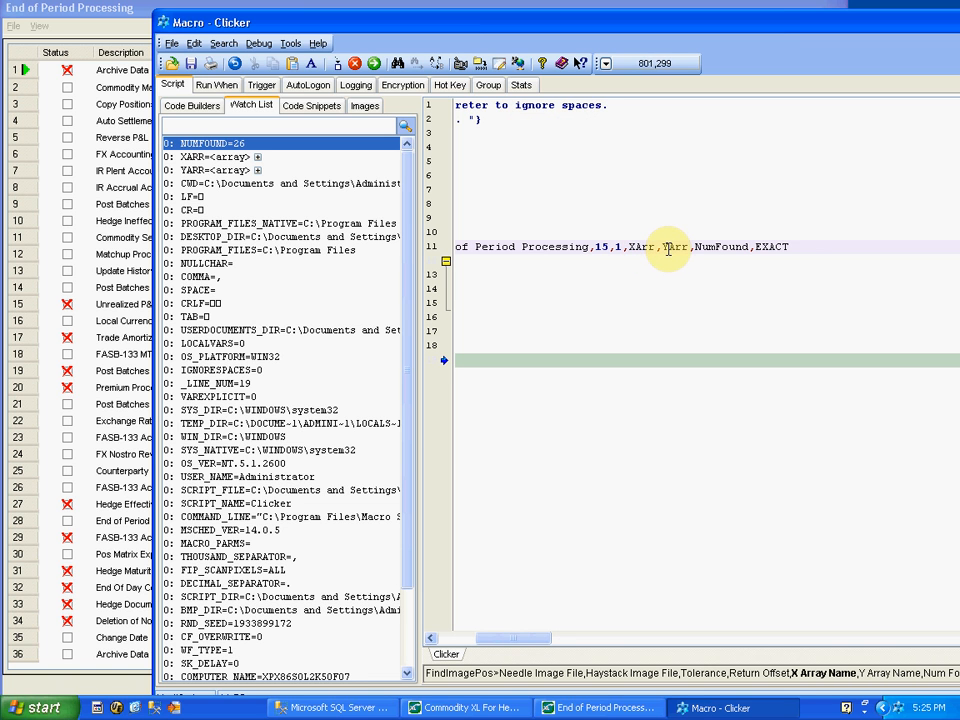
{"action": "mouse_move", "coordinate": [650, 248]}
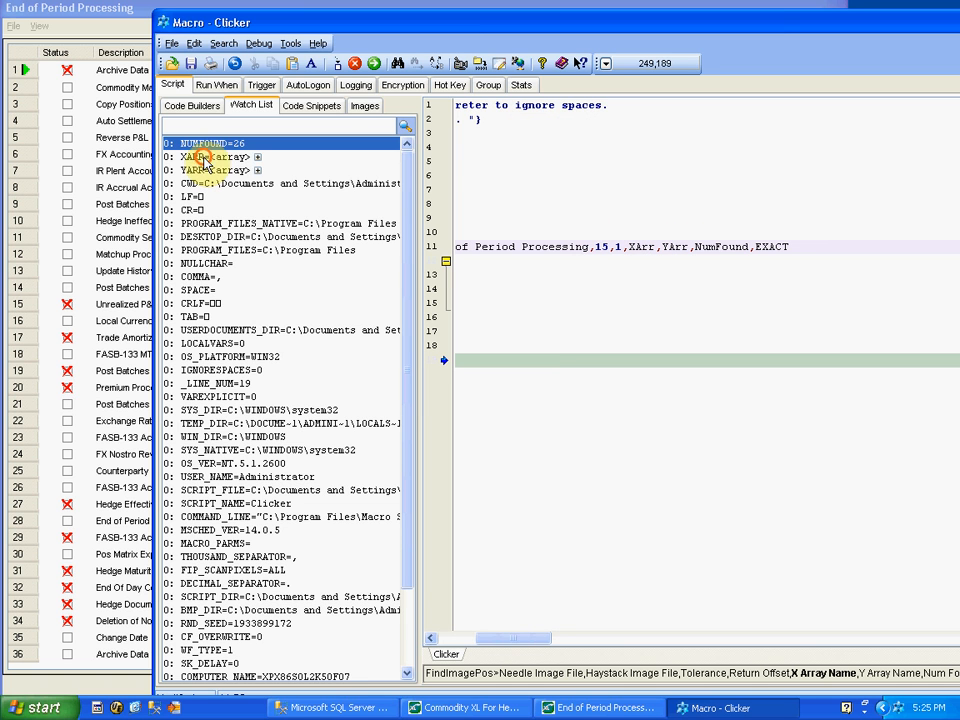
{"action": "left_click", "coordinate": [210, 170]}
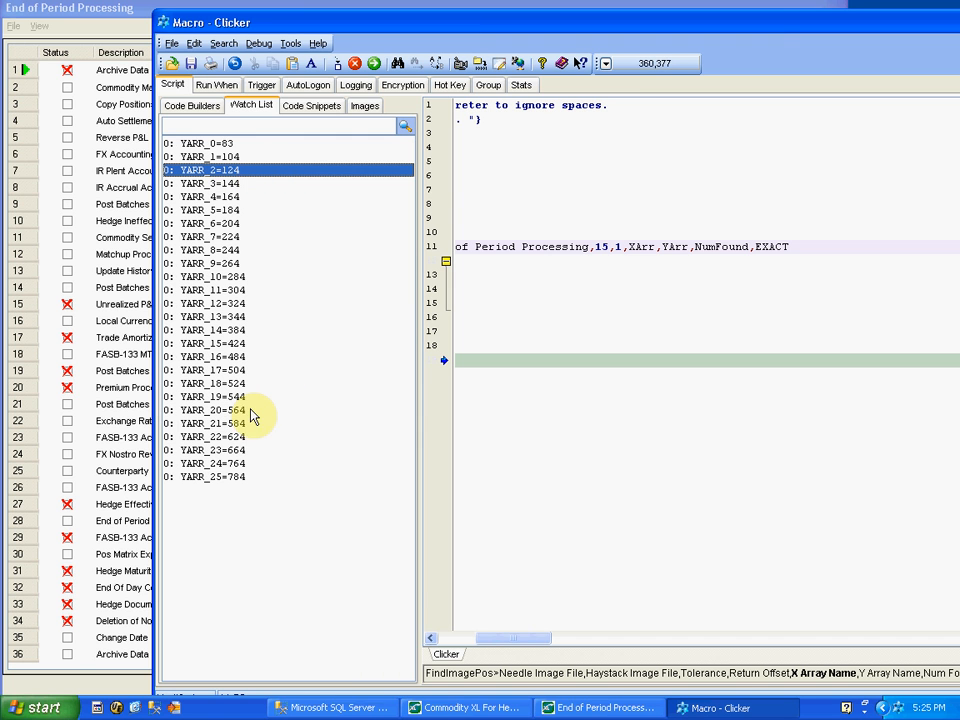
{"action": "left_click", "coordinate": [200, 143]}
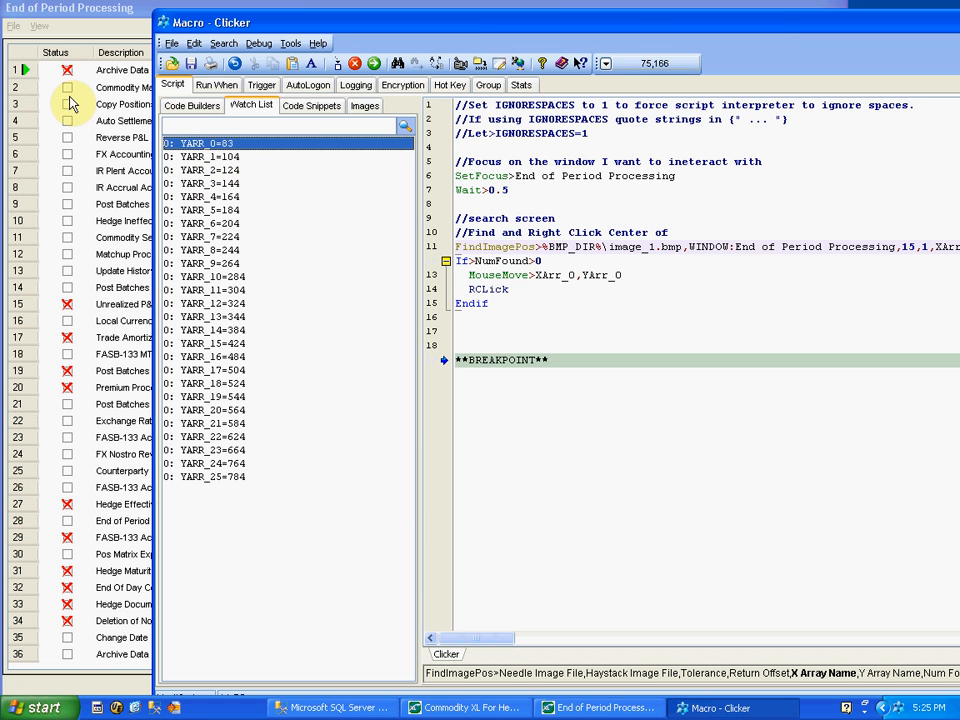
{"action": "left_click", "coordinate": [230, 157]}
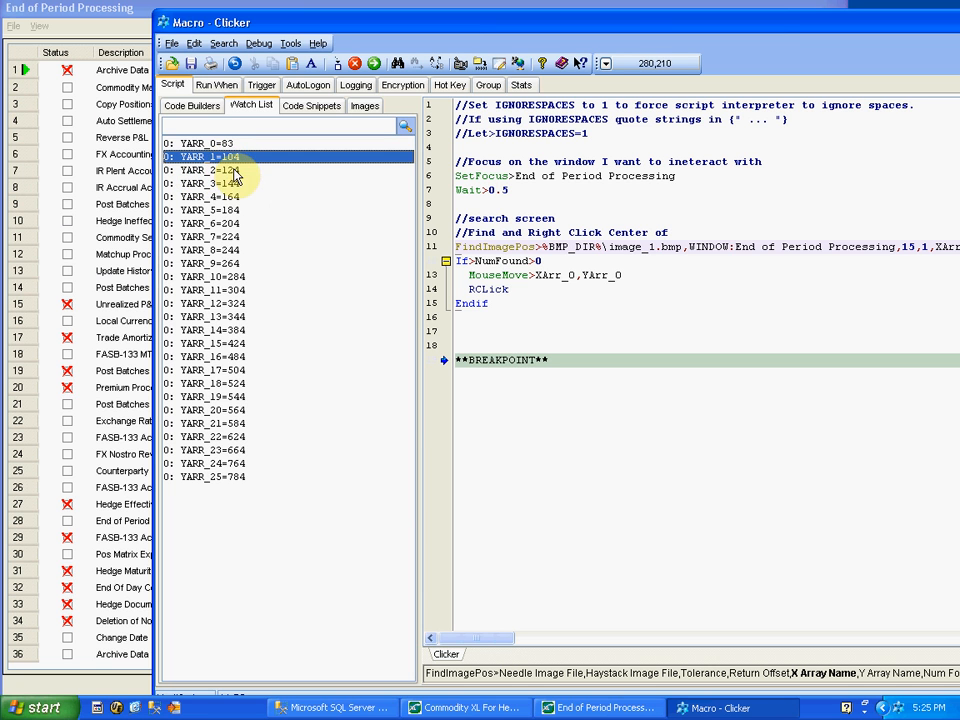
{"action": "left_click", "coordinate": [210, 143]}
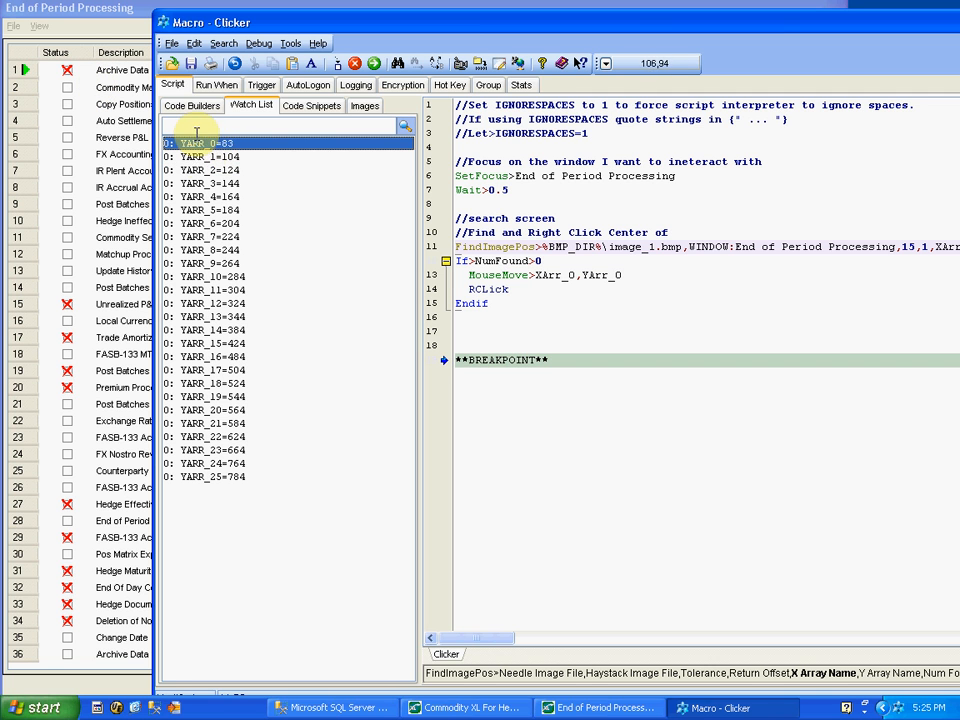
{"action": "mouse_move", "coordinate": [596, 281]}
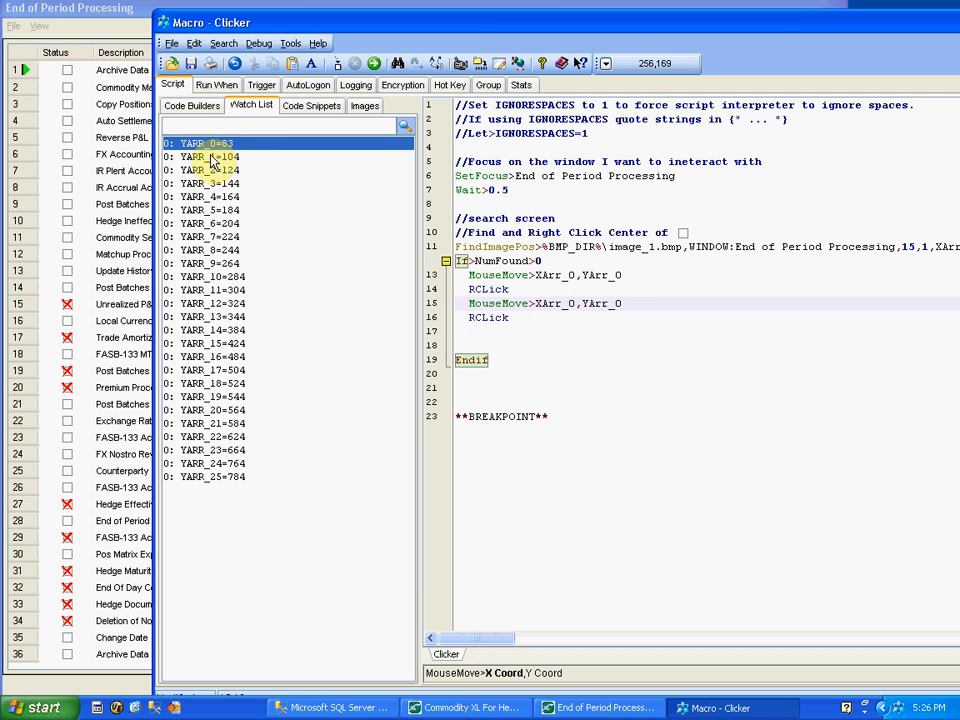
{"action": "mouse_move", "coordinate": [595, 331]}
{"action": "type", "text": "2"}
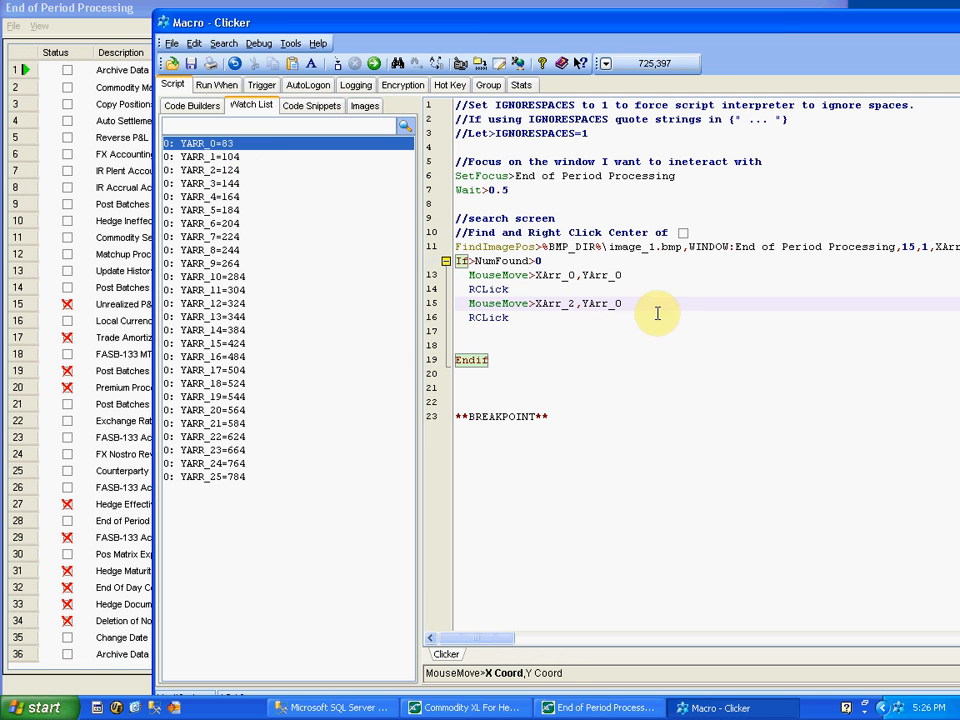
Retarget the duplicated right-clicks to XArr_2,YArr_2 and XArr_8,YArr_8, then run the script
{"action": "left_click", "coordinate": [620, 304]}
{"action": "type", "text": "2"}
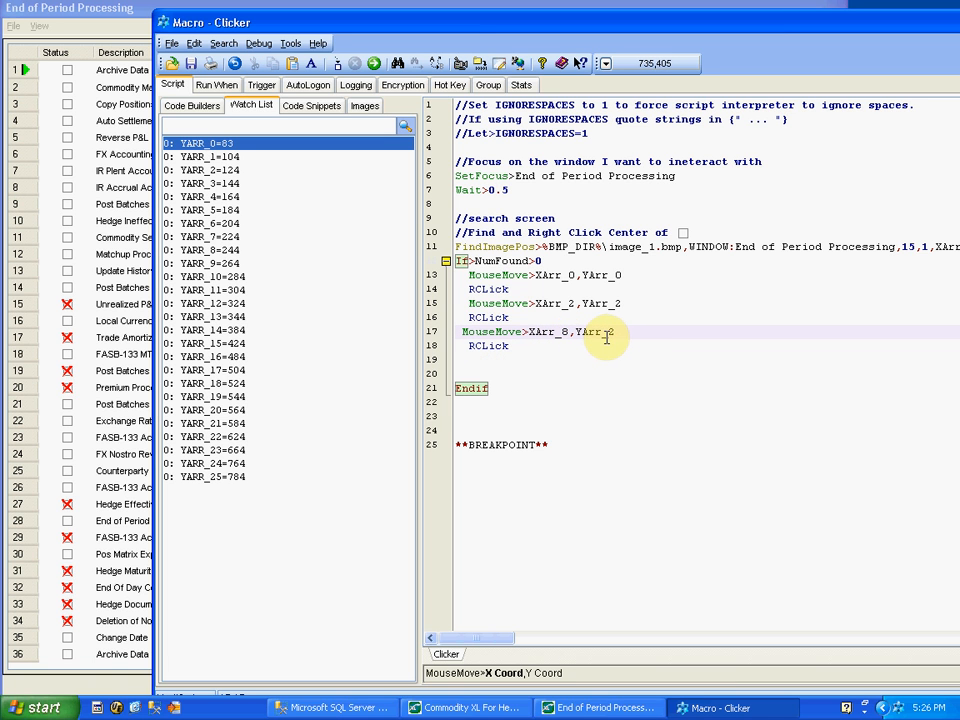
{"action": "left_click", "coordinate": [610, 345]}
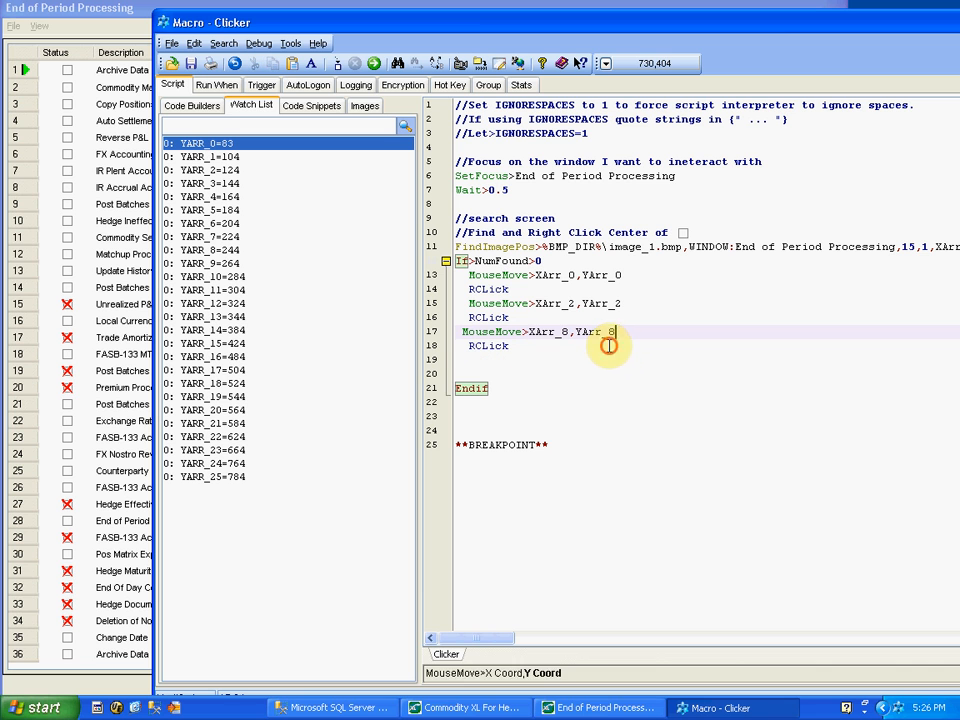
{"action": "mouse_move", "coordinate": [520, 385]}
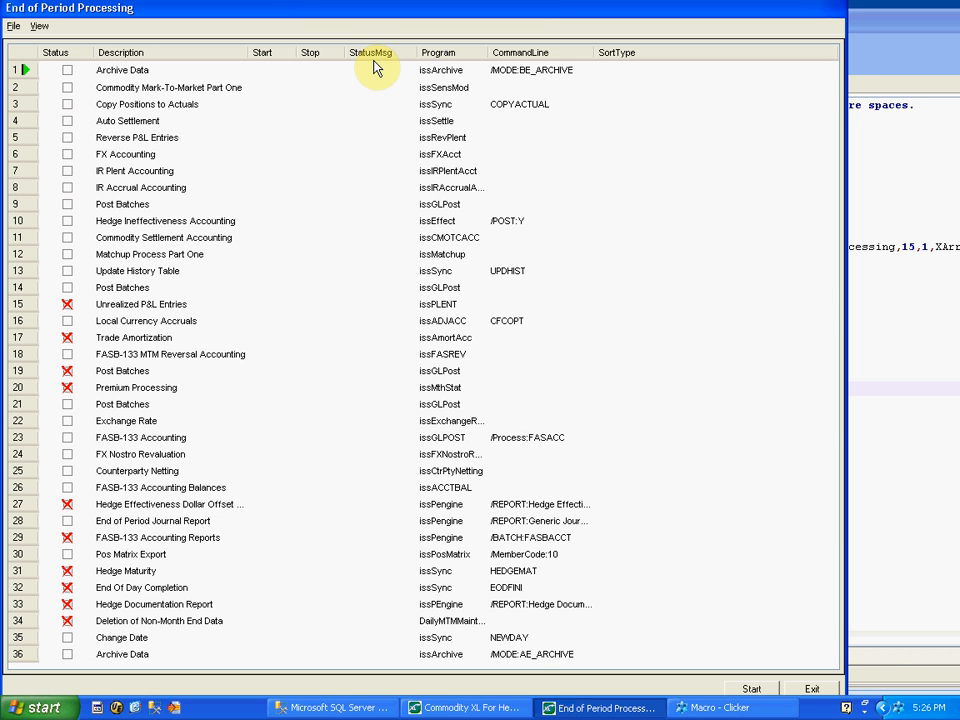
{"action": "left_click", "coordinate": [720, 707]}
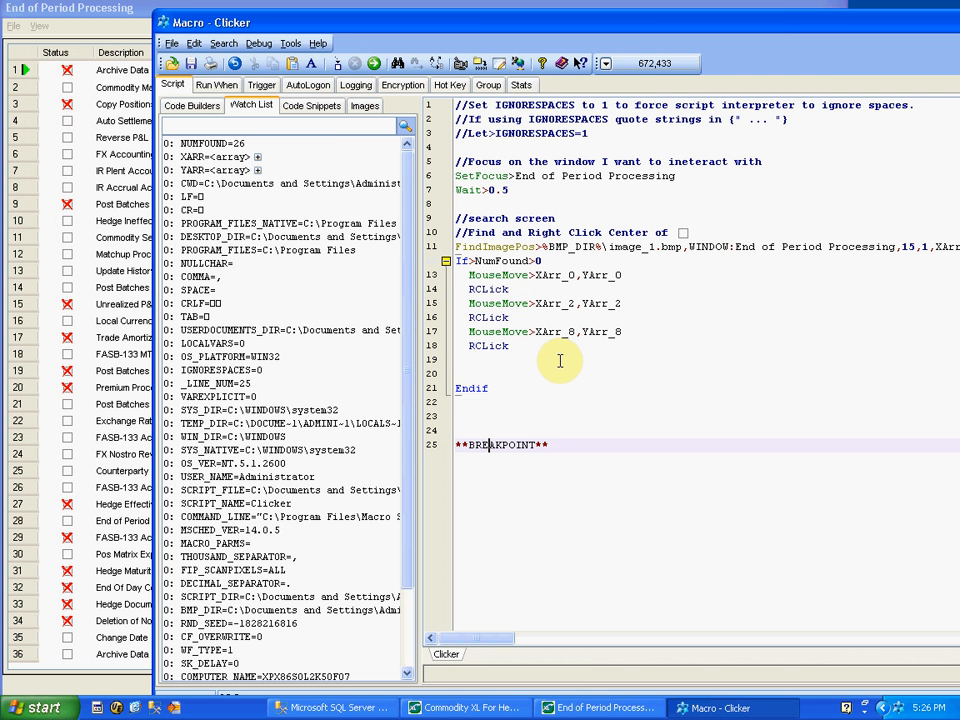
{"action": "mouse_move", "coordinate": [580, 358]}
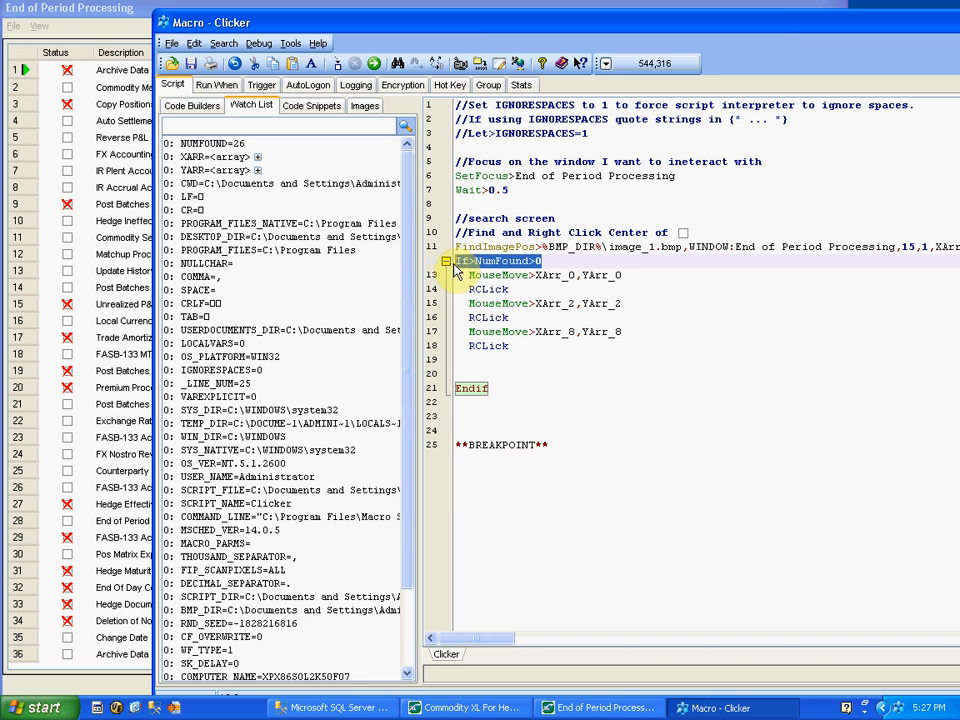
Place the cursor on the blank line before Endif after the third RCLick
{"action": "left_click", "coordinate": [492, 373]}
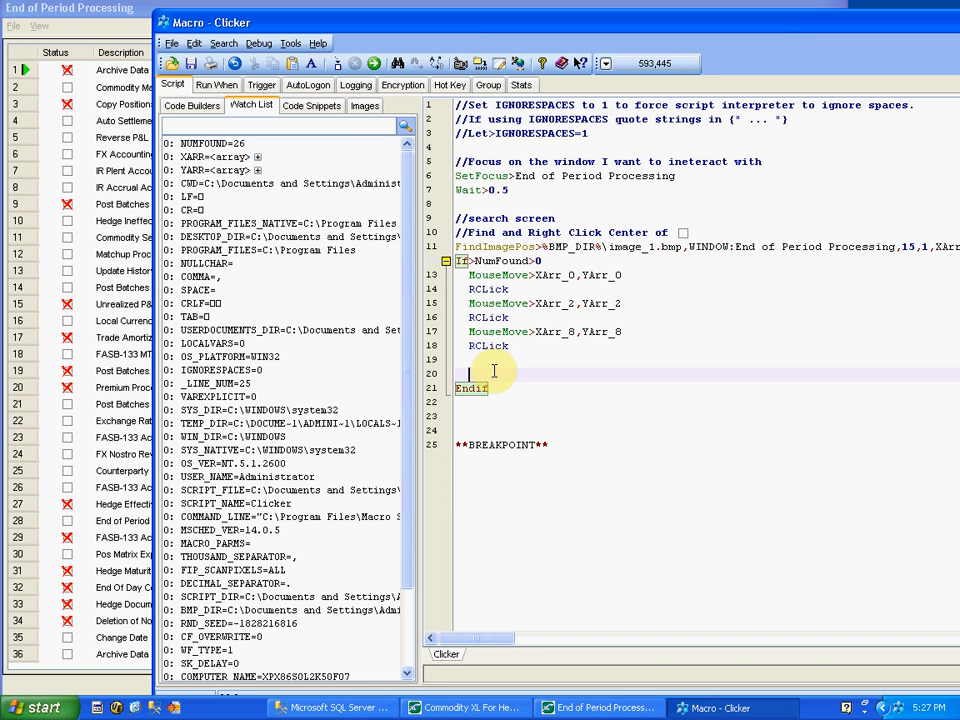